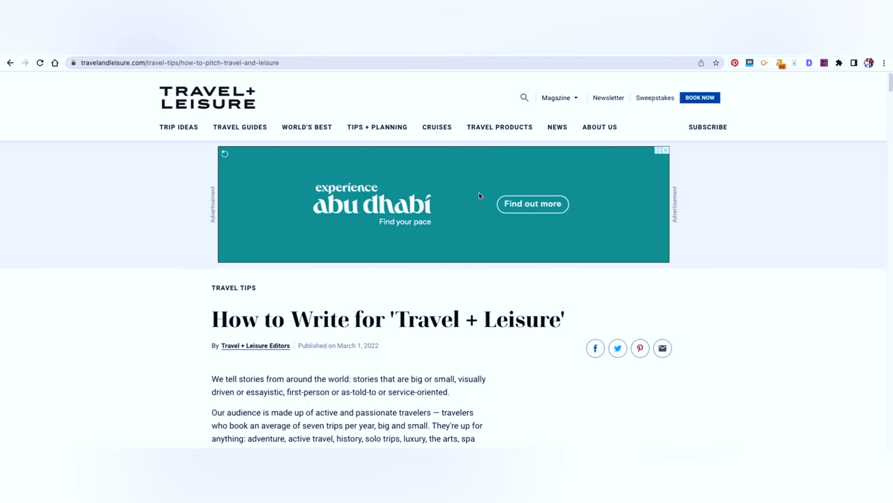
{"action": "mouse_move", "coordinate": [479, 315]}
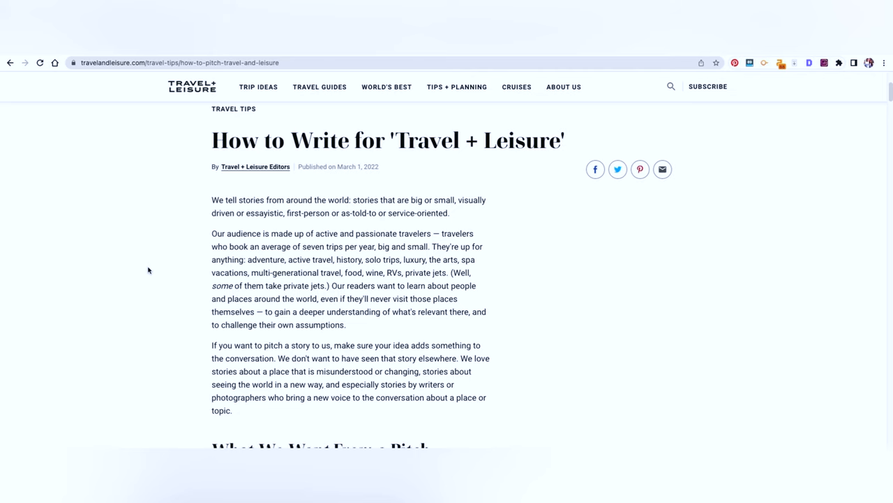
- Read into the audience paragraph and highlight the sentence about what readers are up for
{"action": "scroll", "scroll_direction": "down", "scroll_amount": 3}
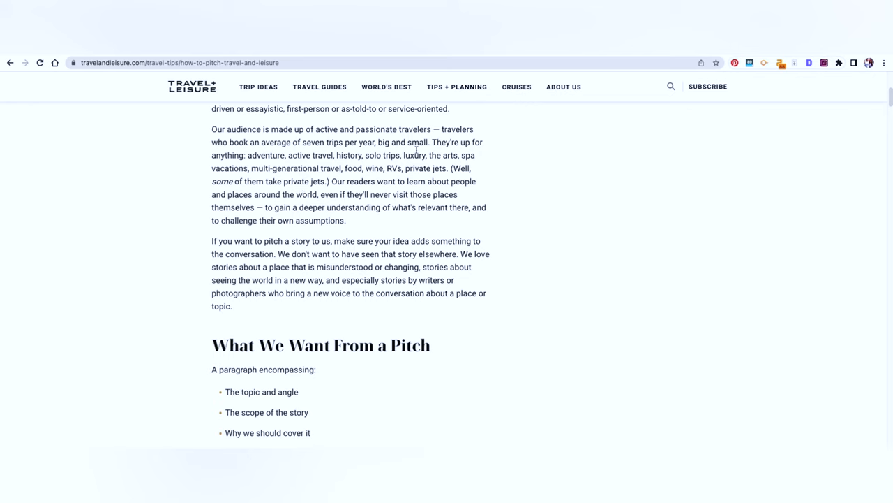
{"action": "left_click_drag", "start_coordinate": [435, 147], "coordinate": [460, 173]}
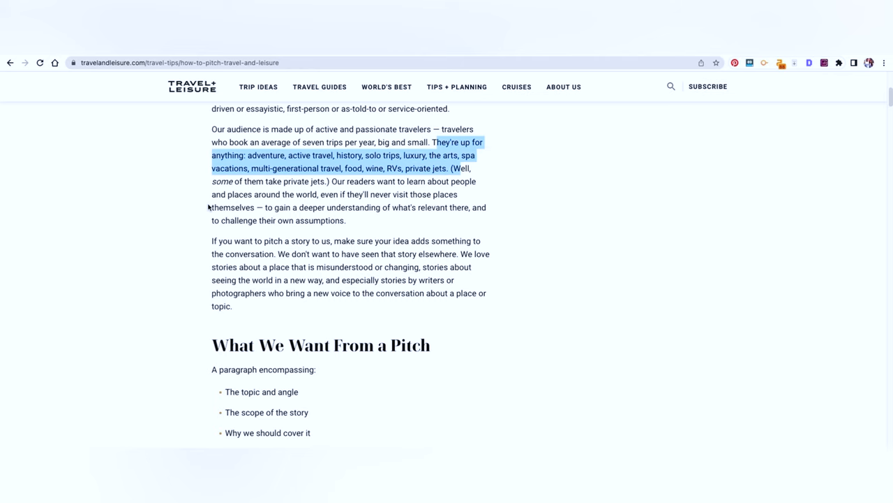
{"action": "scroll", "scroll_direction": "down", "scroll_amount": 3}
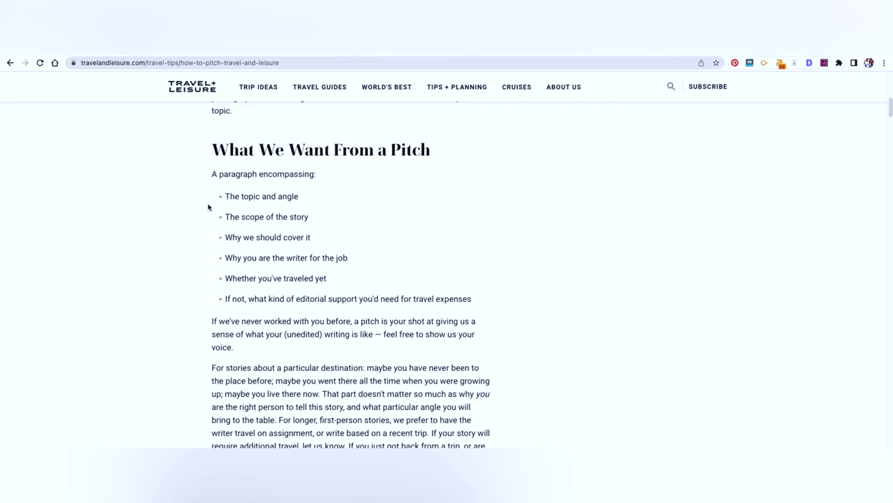
{"action": "mouse_move", "coordinate": [204, 176]}
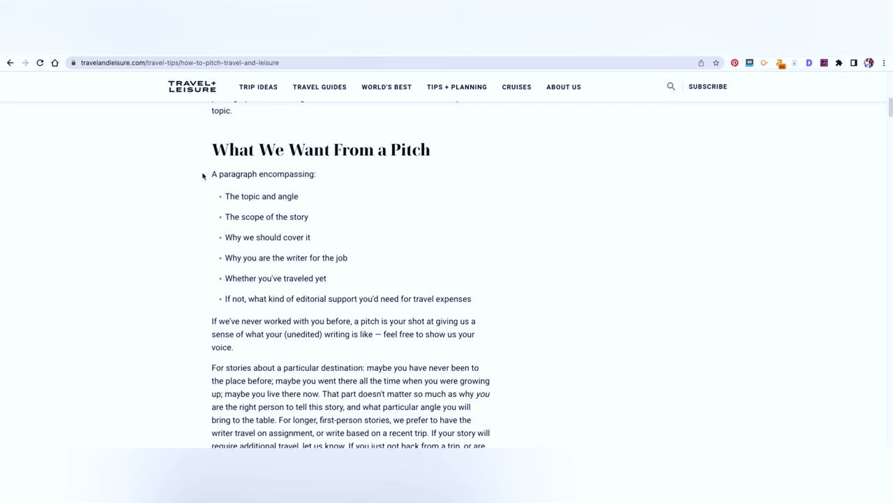
- Read down through the 'What We Want From a Pitch' section and its six required points
{"action": "scroll", "scroll_direction": "down", "scroll_amount": 3}
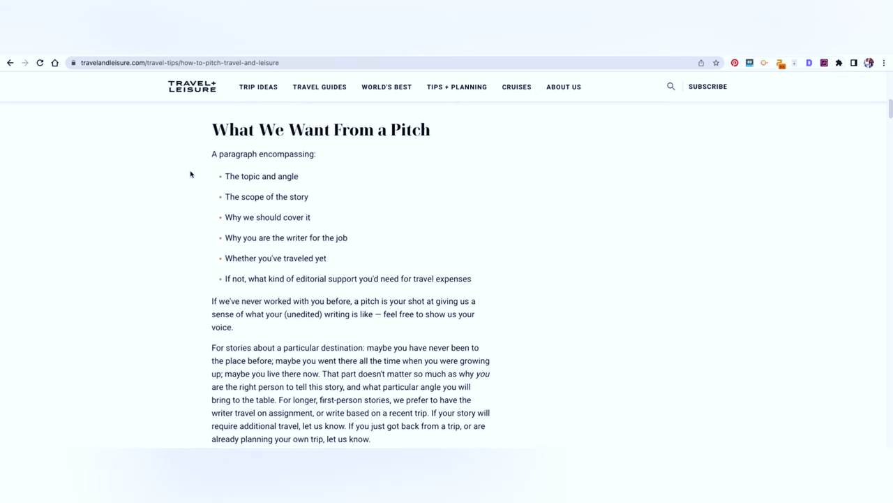
{"action": "mouse_move", "coordinate": [187, 207]}
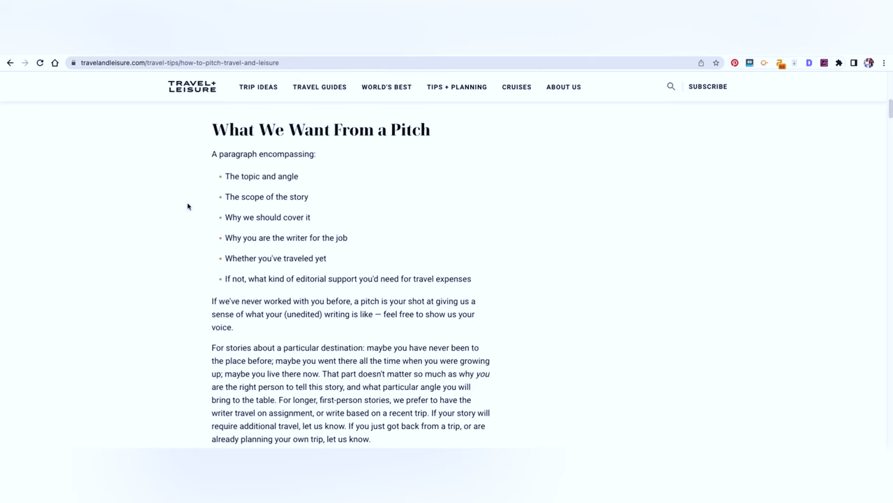
{"action": "scroll", "scroll_direction": "down", "scroll_amount": 3}
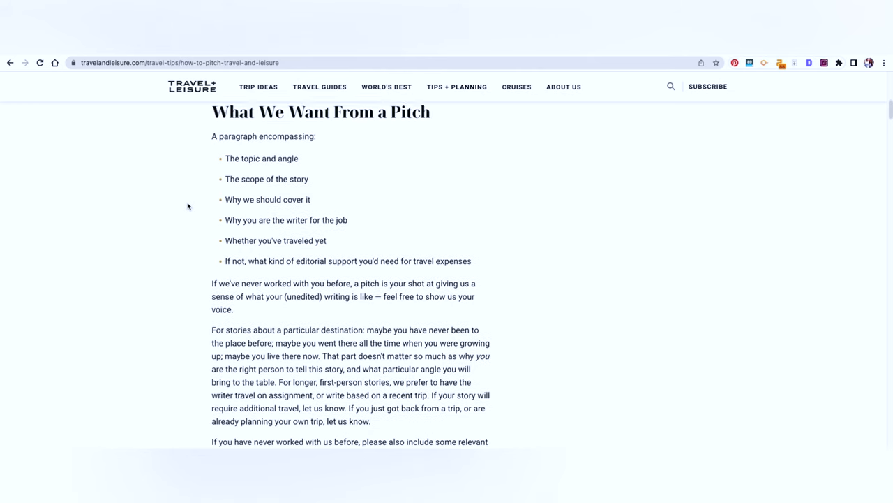
{"action": "scroll", "scroll_direction": "down", "scroll_amount": 3}
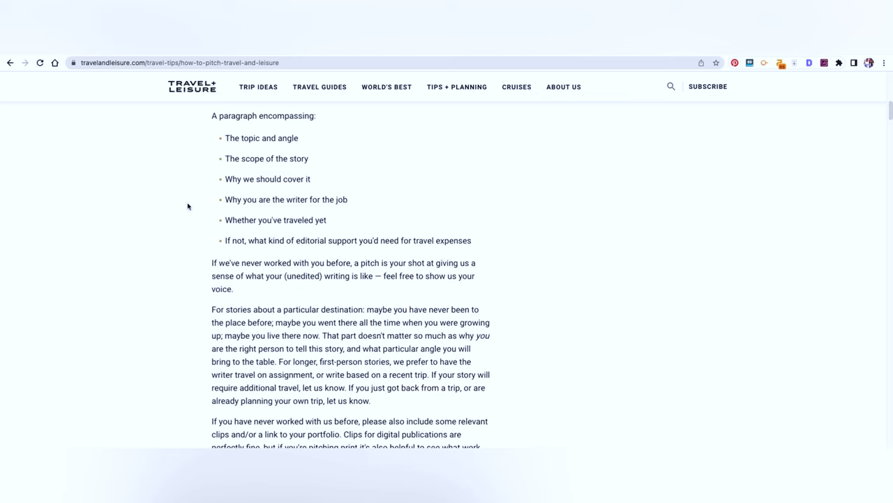
{"action": "mouse_move", "coordinate": [185, 219]}
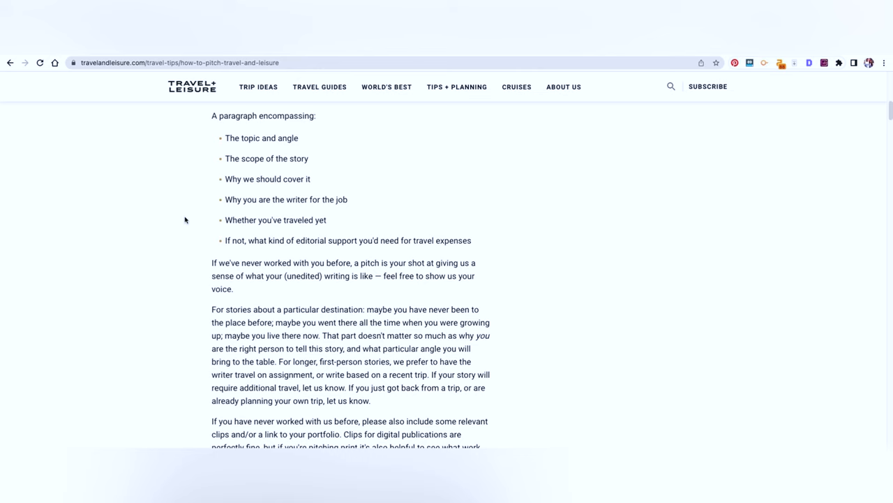
{"action": "scroll", "scroll_direction": "down", "scroll_amount": 3}
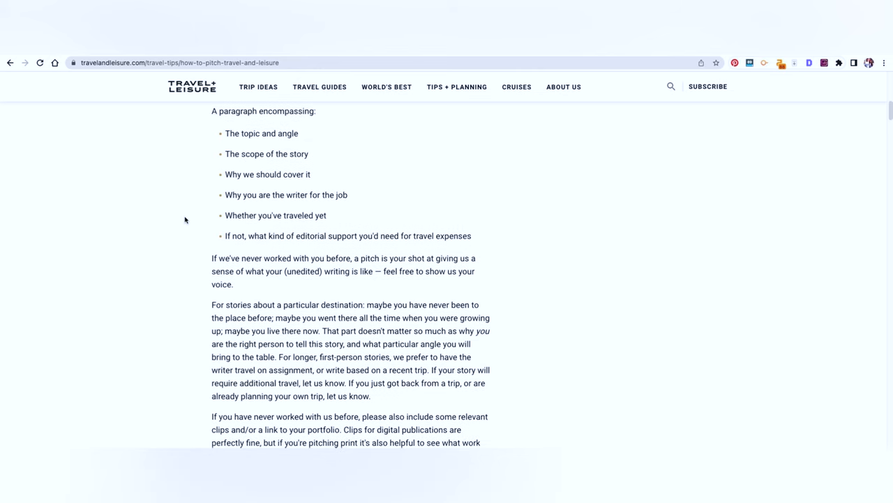
{"action": "scroll", "scroll_direction": "down", "scroll_amount": 3}
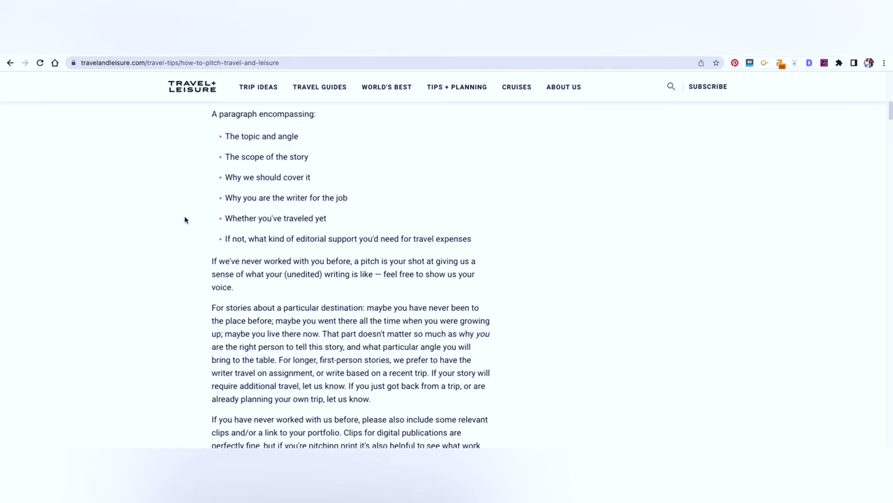
{"action": "scroll", "scroll_direction": "down", "scroll_amount": 3}
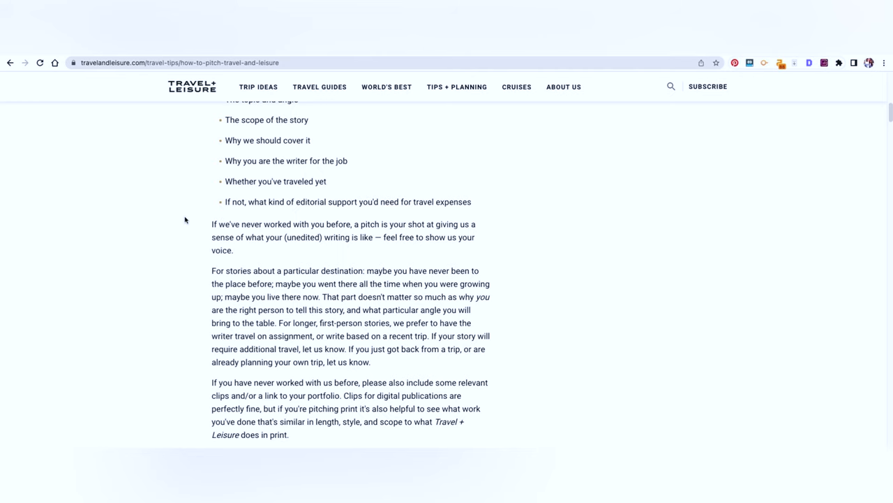
- Return to the bulleted list of what a pitch should cover and highlight it
{"action": "scroll", "scroll_direction": "up", "scroll_amount": 3}
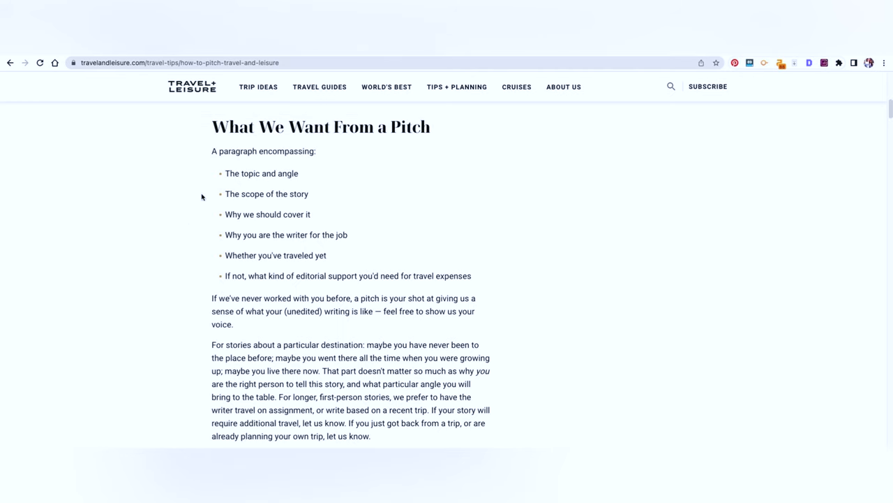
{"action": "left_click_drag", "start_coordinate": [224, 173], "coordinate": [472, 277]}
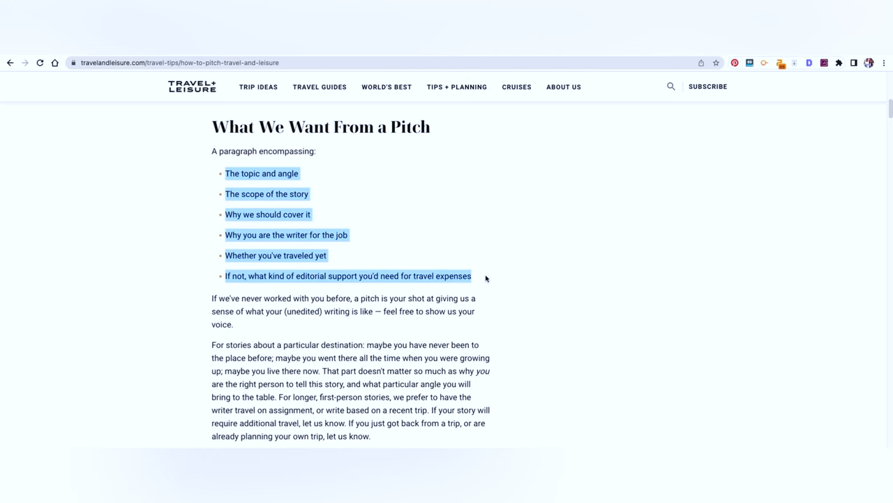
{"action": "scroll", "scroll_direction": "down", "scroll_amount": 3}
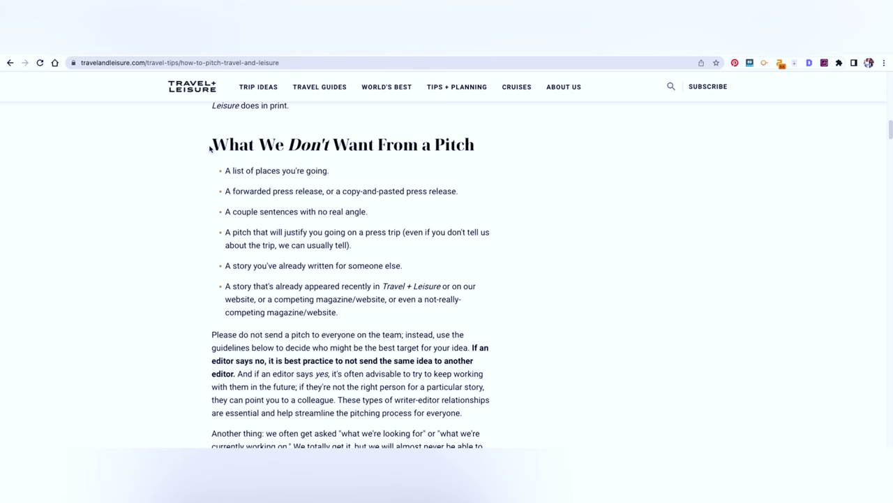
- Read through 'What We Don't Want From a Pitch' to the start of 'What to Expect When You Pitch'
{"action": "scroll", "scroll_direction": "down", "scroll_amount": 3}
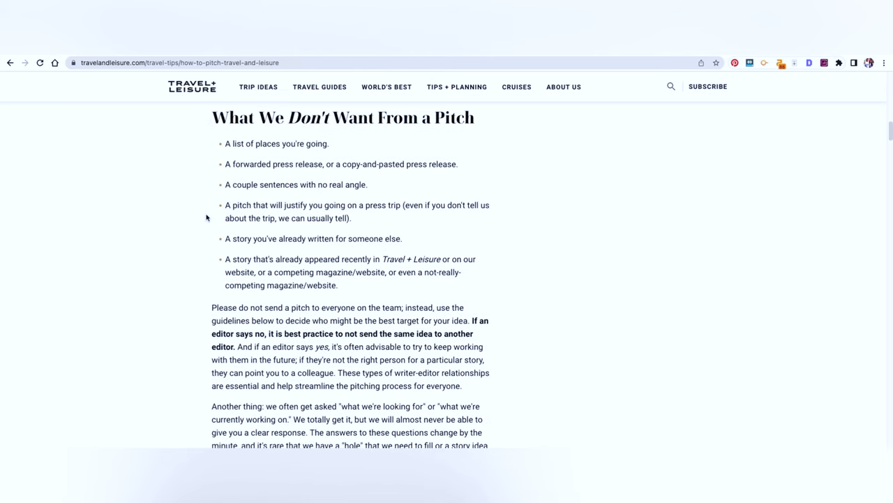
{"action": "scroll", "scroll_direction": "down", "scroll_amount": 3}
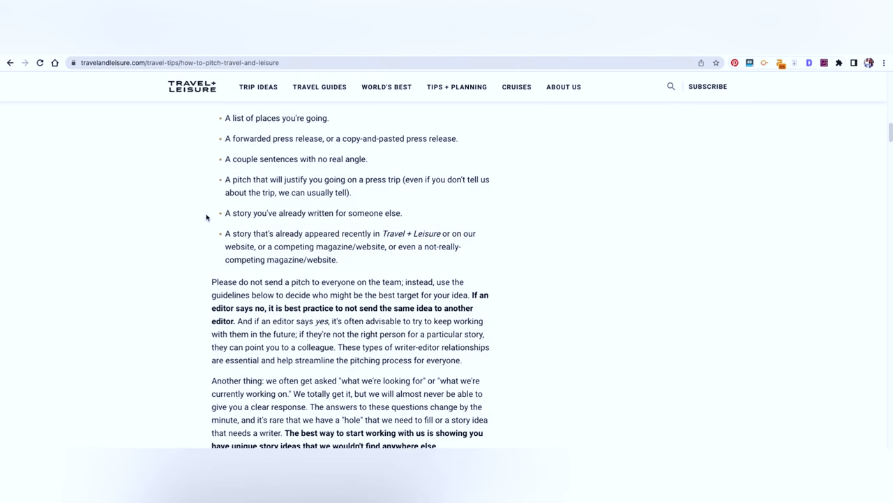
{"action": "scroll", "scroll_direction": "down", "scroll_amount": 3}
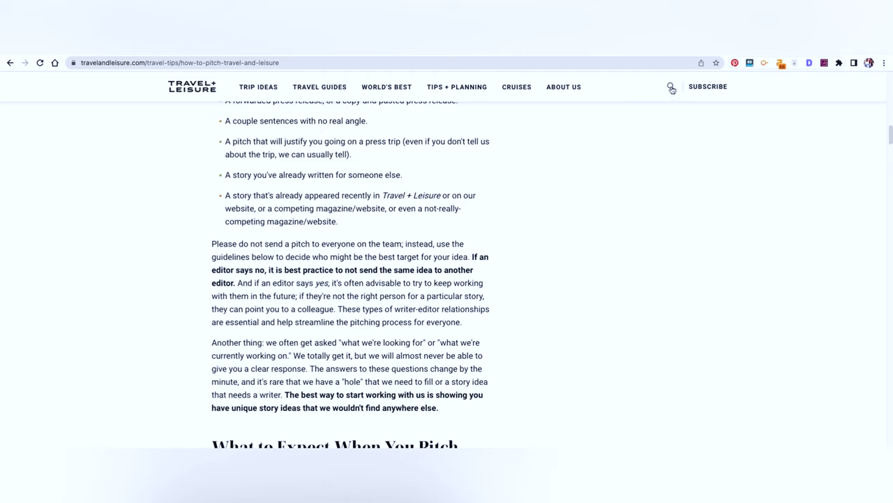
{"action": "left_click", "coordinate": [670, 86]}
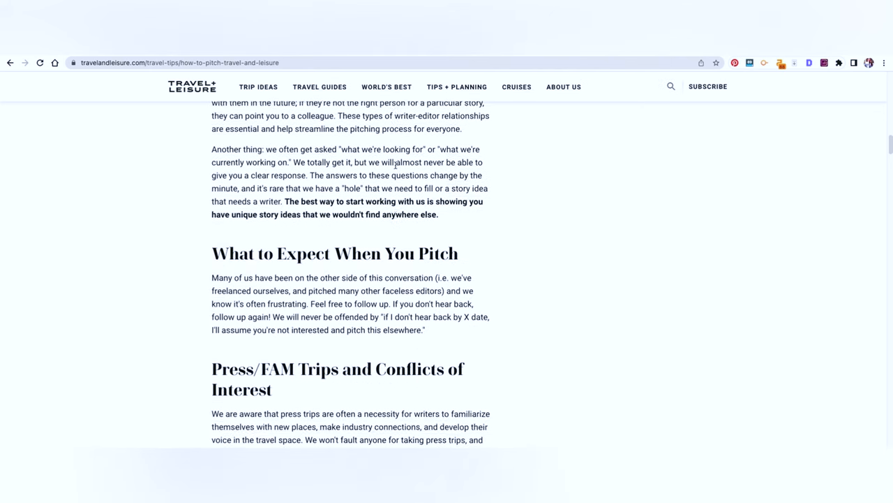
- Move past Press/FAM Trips and Conflicts of Interest to 'How to Pitch Us: Digital'
{"action": "scroll", "scroll_direction": "down", "scroll_amount": 3}
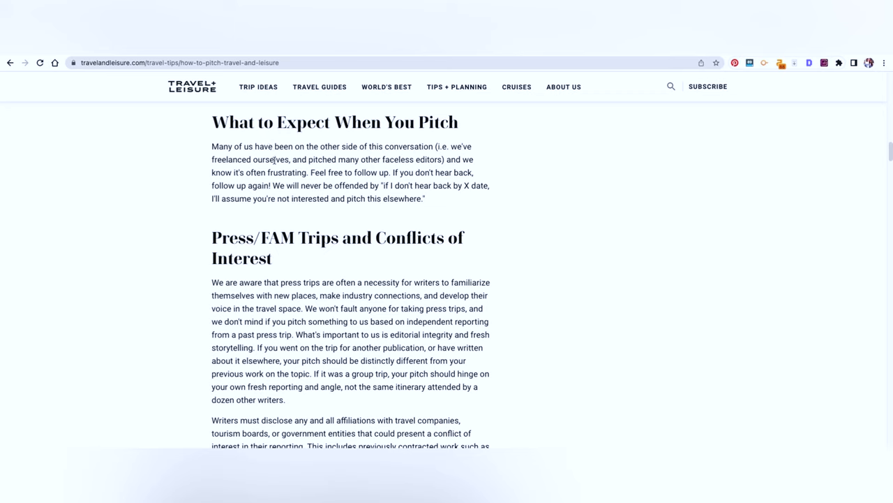
{"action": "mouse_move", "coordinate": [314, 170]}
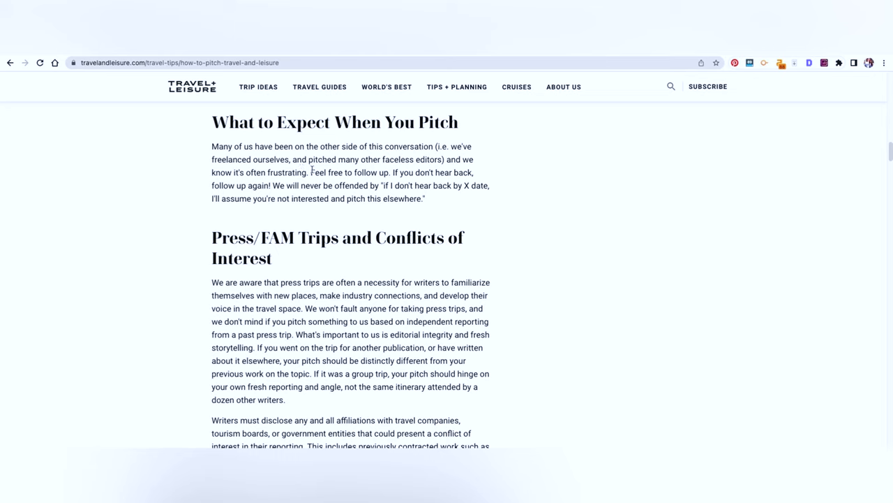
{"action": "mouse_move", "coordinate": [399, 173]}
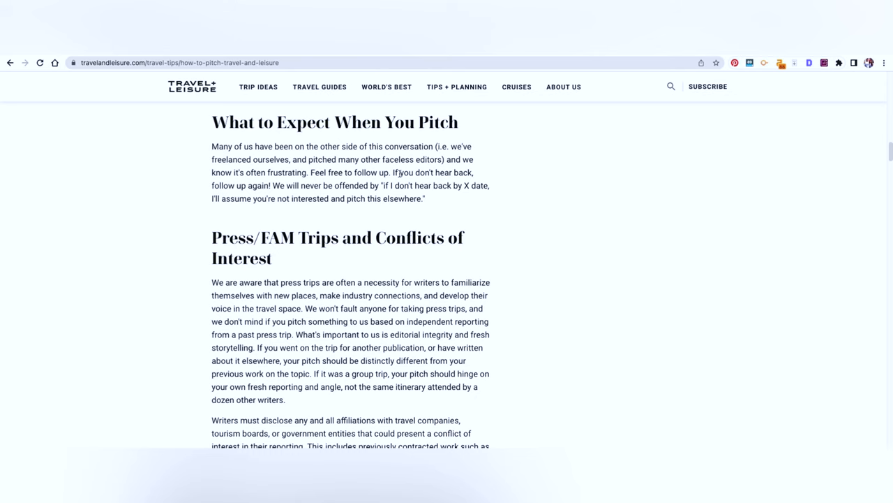
{"action": "mouse_move", "coordinate": [301, 159]}
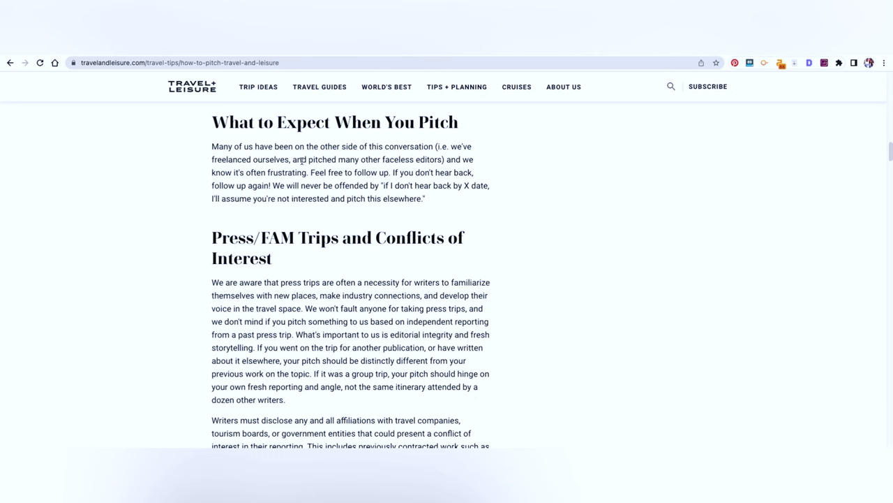
{"action": "scroll", "scroll_direction": "down", "scroll_amount": 3}
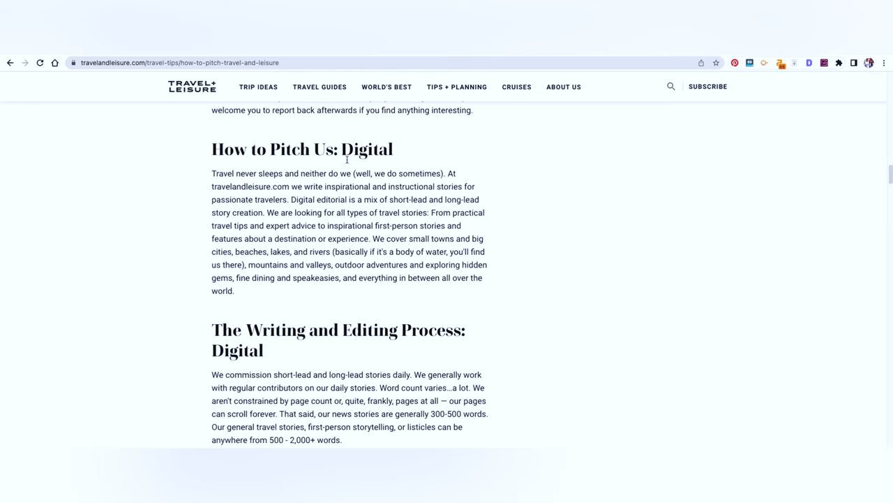
- Reach the digital pitching tips and highlight the word-count guidance for stories
{"action": "scroll", "scroll_direction": "down", "scroll_amount": 3}
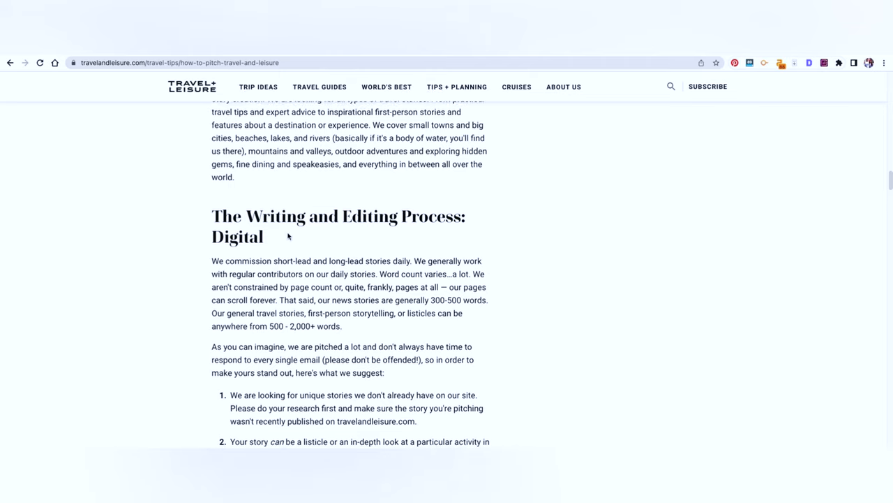
{"action": "scroll", "scroll_direction": "down", "scroll_amount": 3}
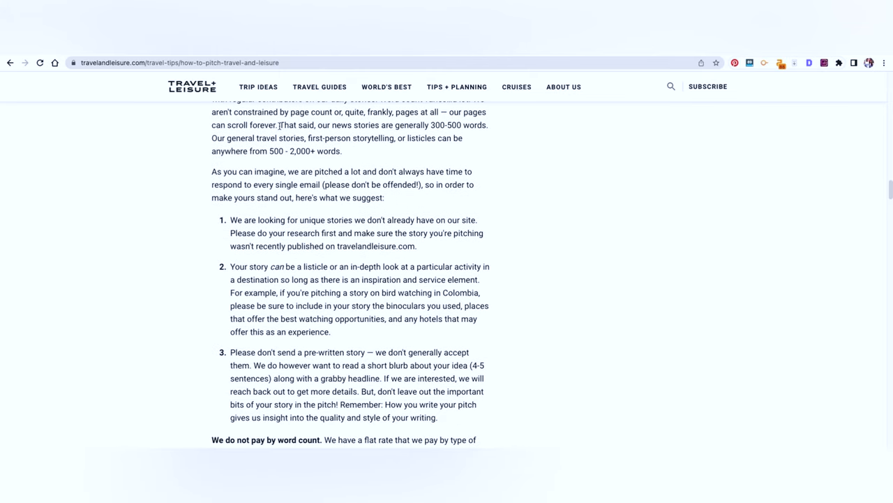
{"action": "left_click_drag", "start_coordinate": [279, 126], "coordinate": [342, 151]}
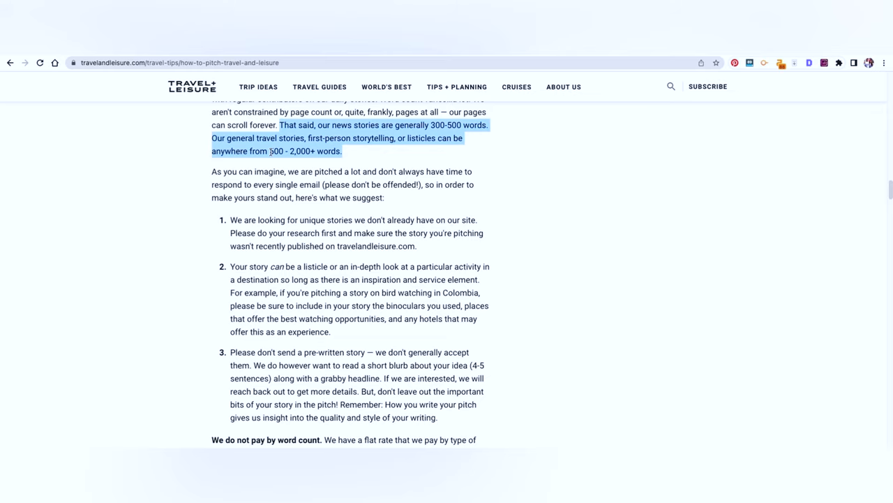
- Highlight the in-depth looks phrase and read the pay-per-story-type terms down to the editors list
{"action": "scroll", "scroll_direction": "down", "scroll_amount": 3}
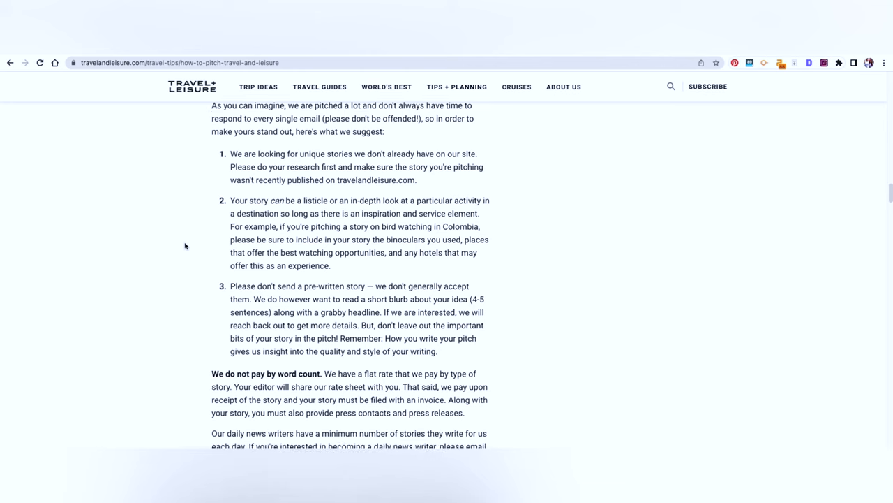
{"action": "left_click_drag", "start_coordinate": [301, 154], "coordinate": [366, 154]}
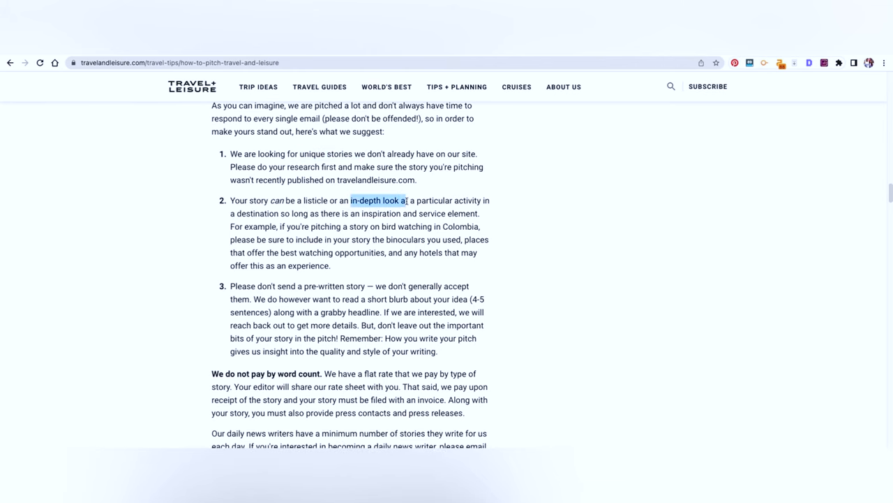
{"action": "scroll", "scroll_direction": "down", "scroll_amount": 3}
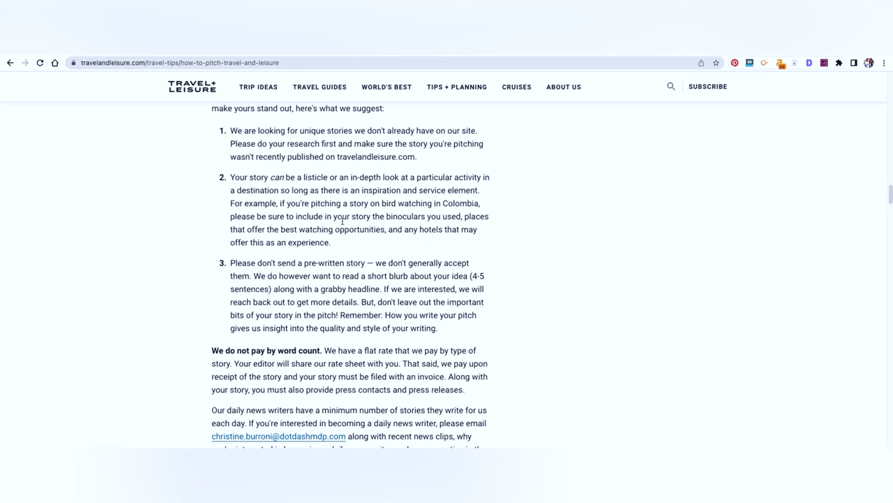
{"action": "scroll", "scroll_direction": "down", "scroll_amount": 3}
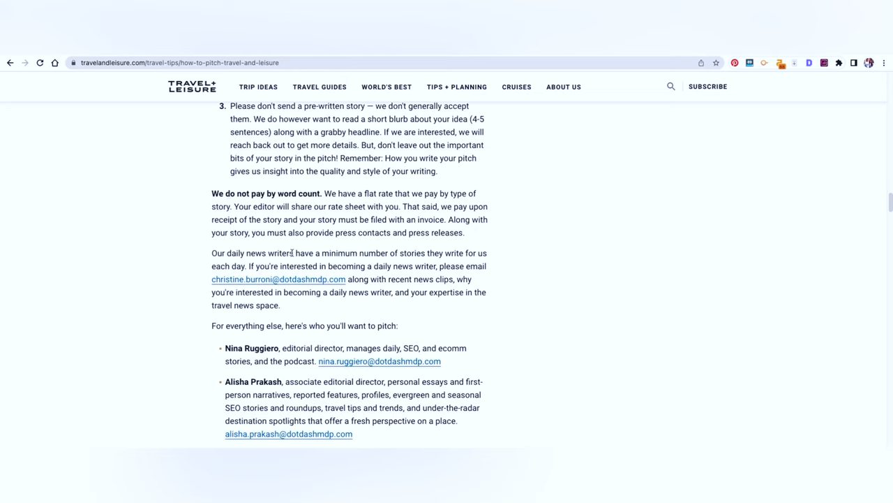
- Read through the digital editor contacts, wider digital team and print pitch sections
{"action": "scroll", "scroll_direction": "down", "scroll_amount": 3}
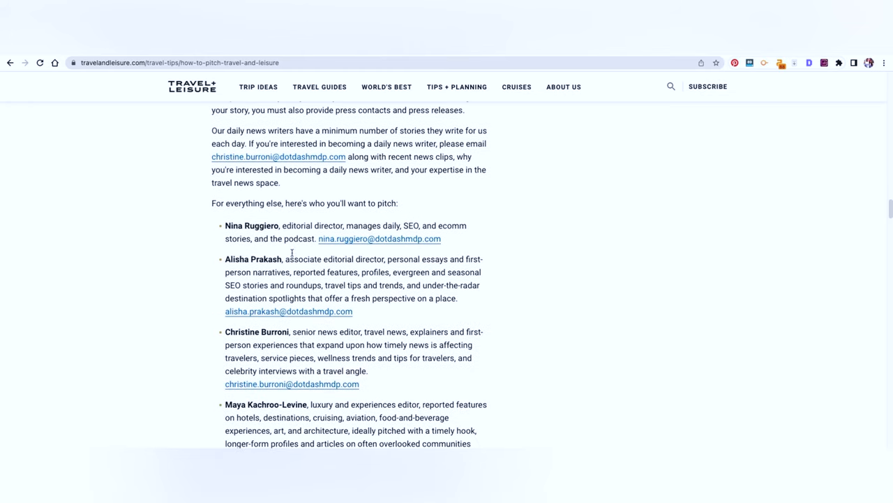
{"action": "scroll", "scroll_direction": "down", "scroll_amount": 3}
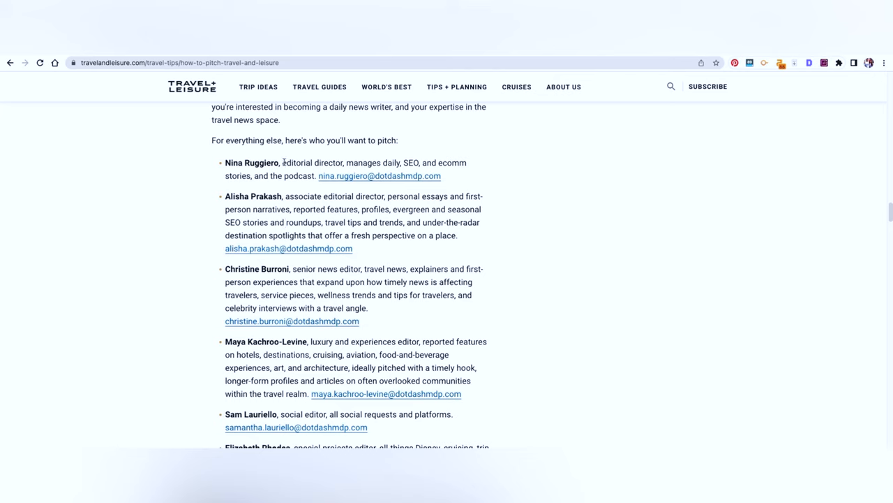
{"action": "mouse_move", "coordinate": [346, 162]}
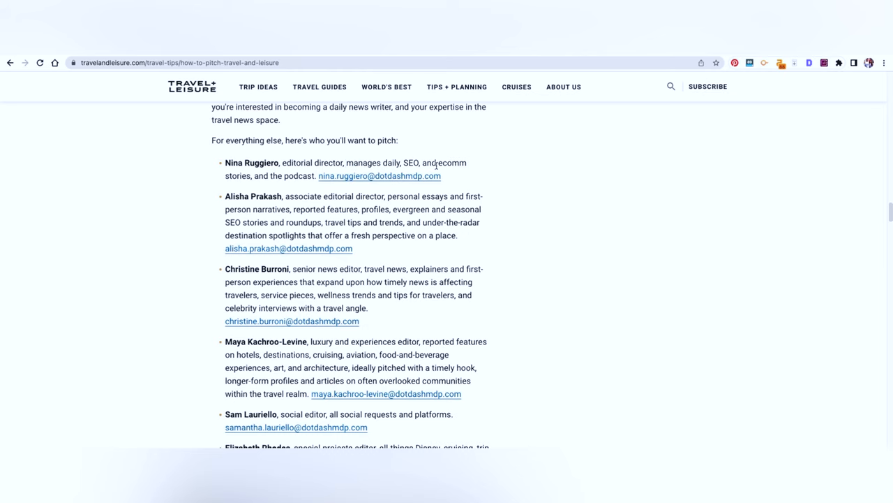
{"action": "scroll", "scroll_direction": "down", "scroll_amount": 3}
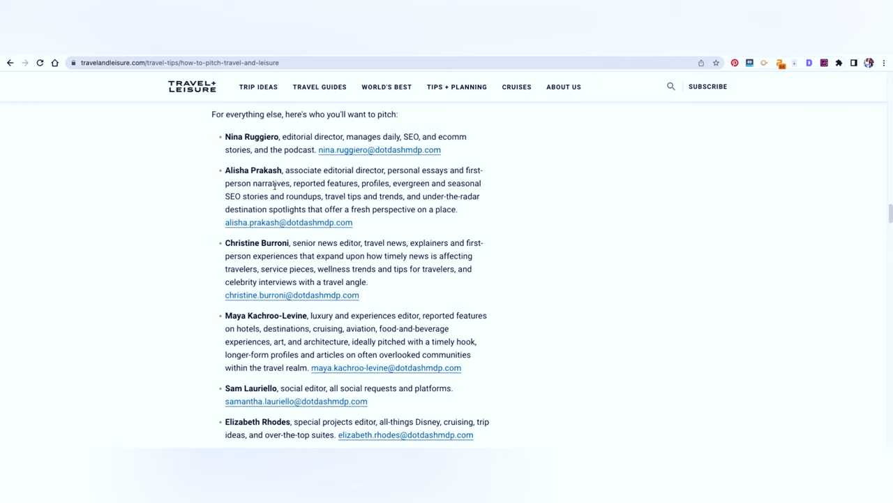
{"action": "mouse_move", "coordinate": [402, 188]}
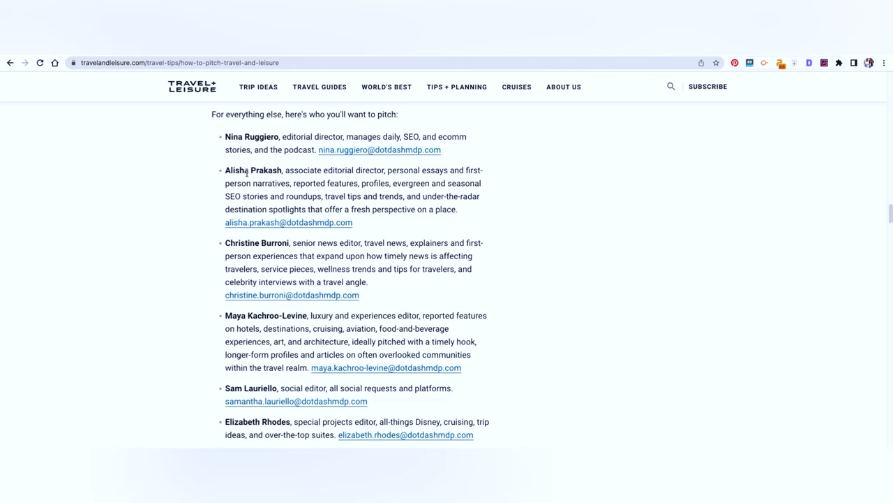
{"action": "scroll", "scroll_direction": "down", "scroll_amount": 3}
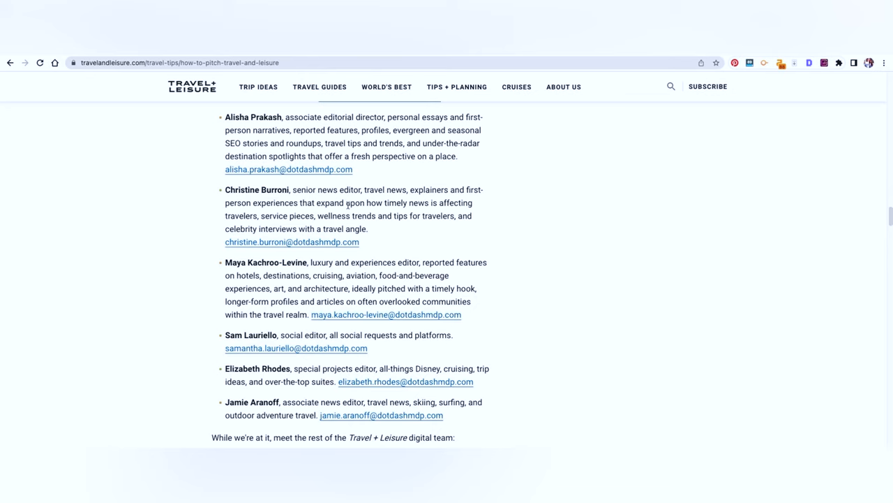
{"action": "mouse_move", "coordinate": [374, 212]}
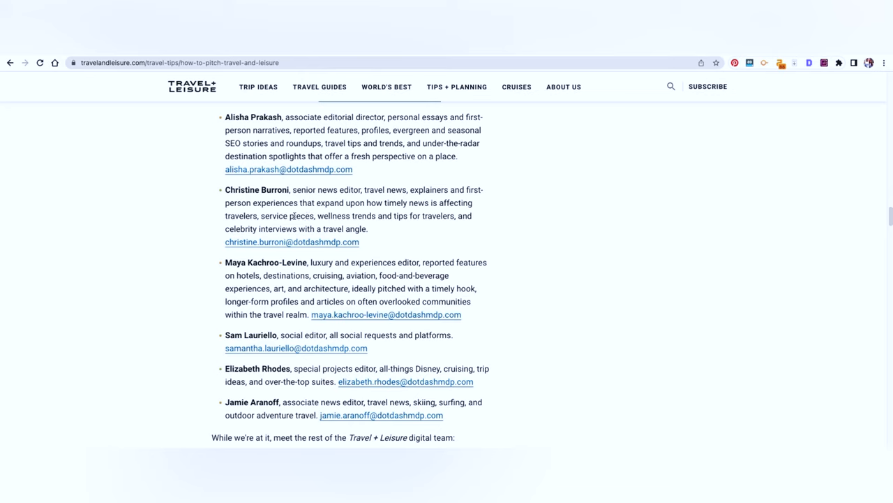
{"action": "mouse_move", "coordinate": [349, 215]}
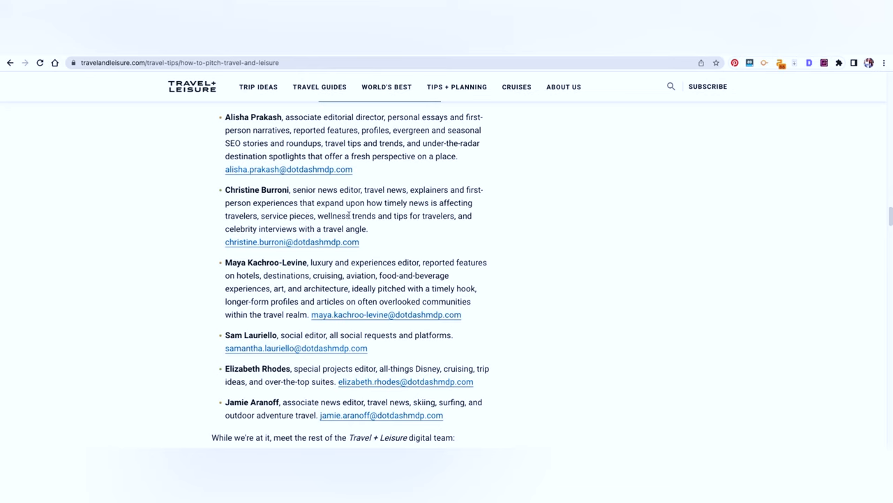
{"action": "scroll", "scroll_direction": "down", "scroll_amount": 3}
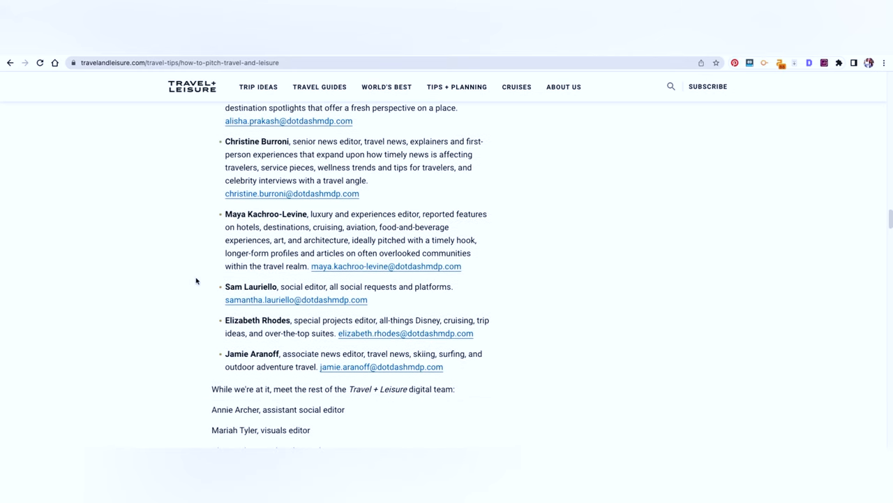
{"action": "mouse_move", "coordinate": [299, 157]}
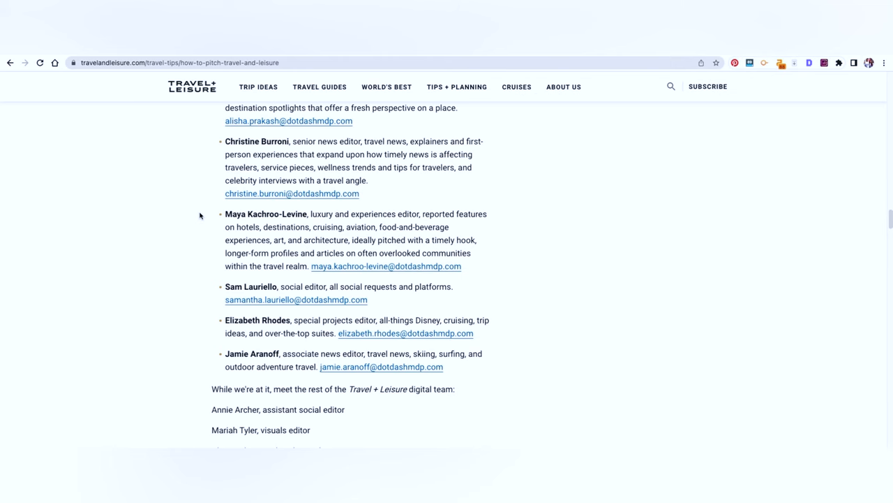
{"action": "scroll", "scroll_direction": "down", "scroll_amount": 3}
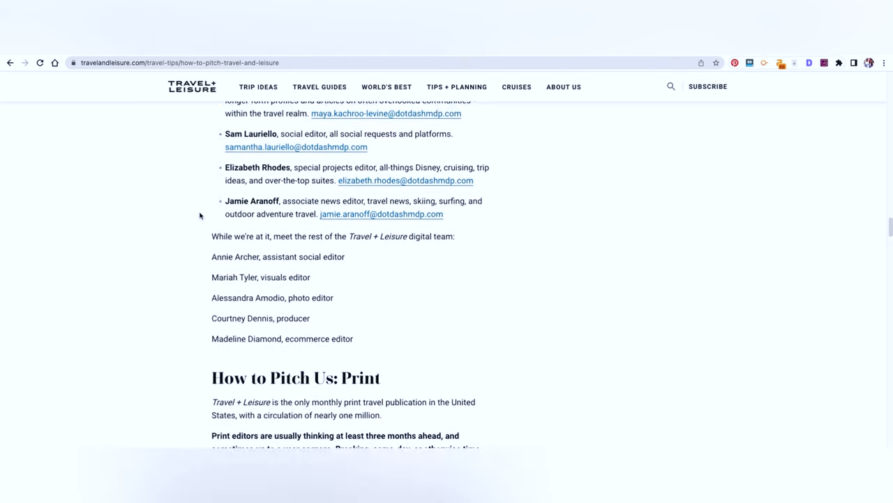
- Scroll the guide back up toward the article title
{"action": "scroll", "scroll_direction": "up", "scroll_amount": 3}
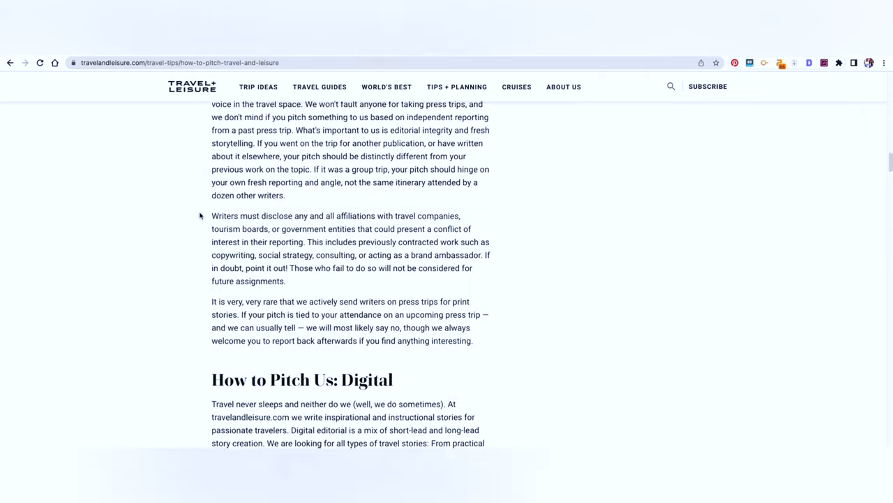
{"action": "scroll", "scroll_direction": "down", "scroll_amount": 3}
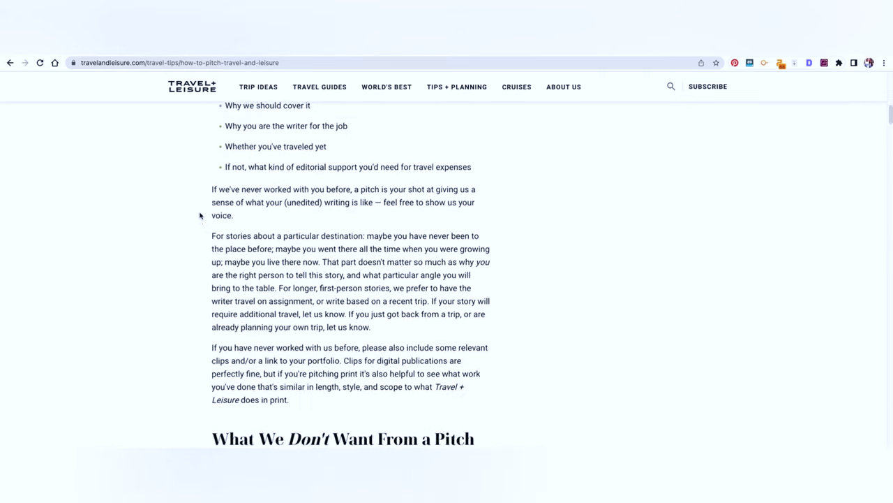
{"action": "scroll", "scroll_direction": "up", "scroll_amount": 3}
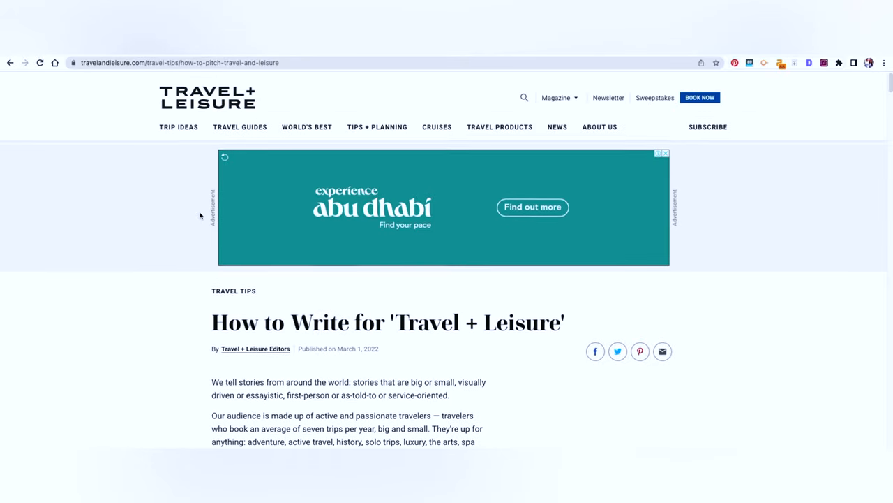
- Search the Travel + Leisure site for 'surfing' and browse the first results
{"action": "left_click", "coordinate": [525, 98]}
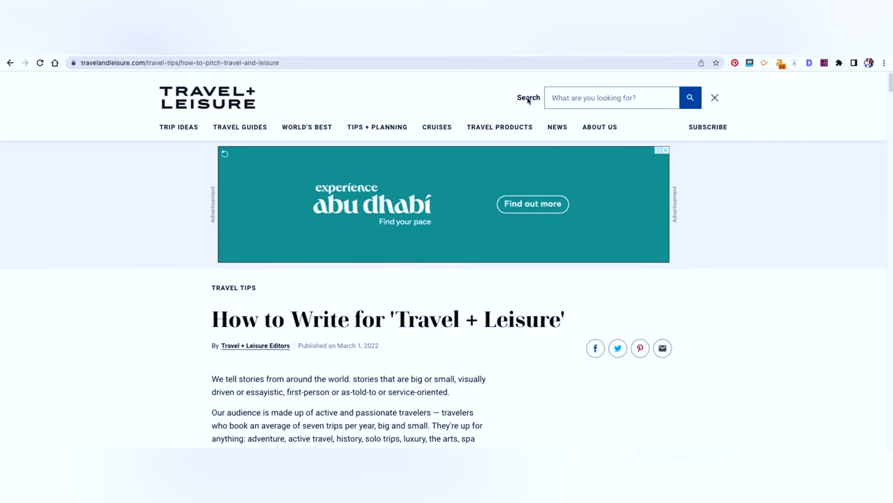
{"action": "type", "text": "surfing"}
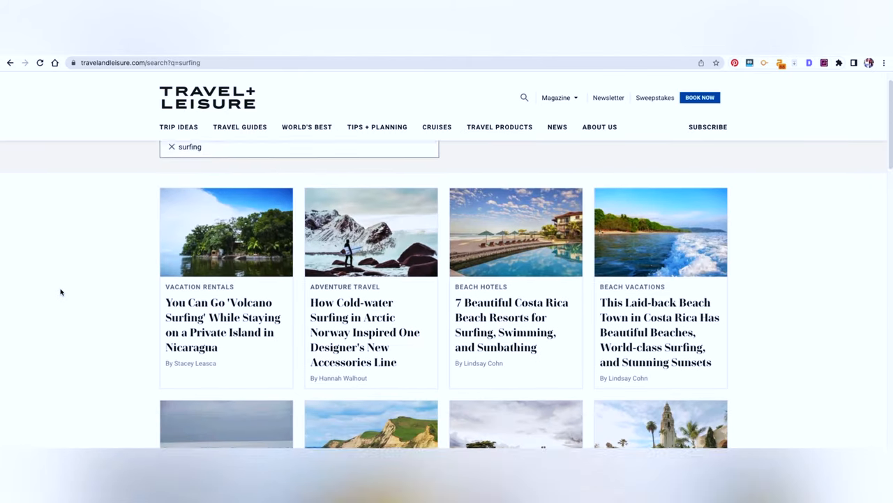
{"action": "scroll", "scroll_direction": "down", "scroll_amount": 3}
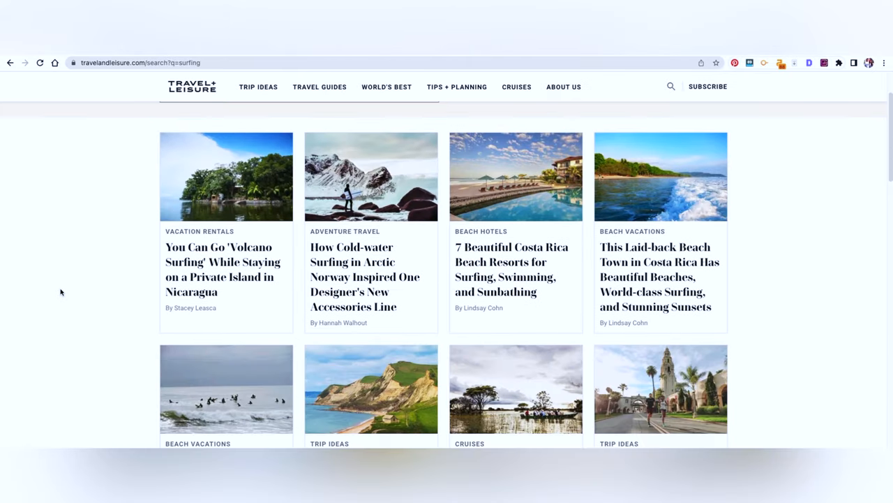
{"action": "mouse_move", "coordinate": [134, 277]}
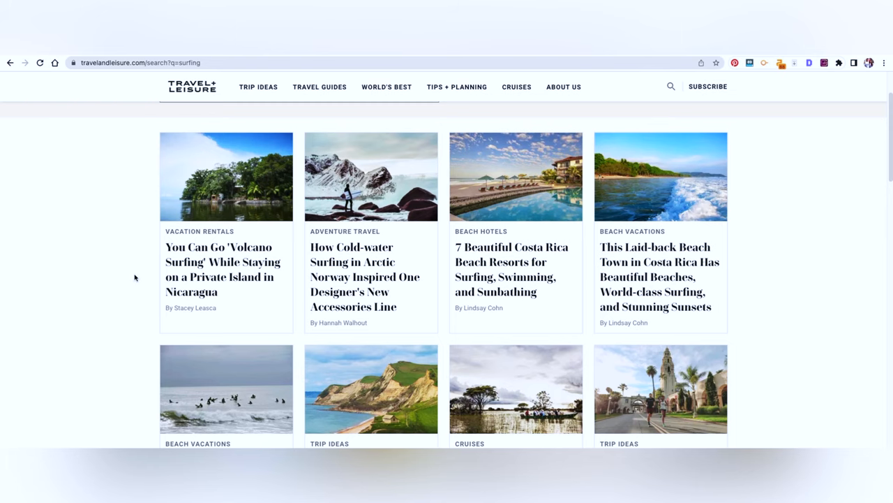
{"action": "scroll", "scroll_direction": "down", "scroll_amount": 3}
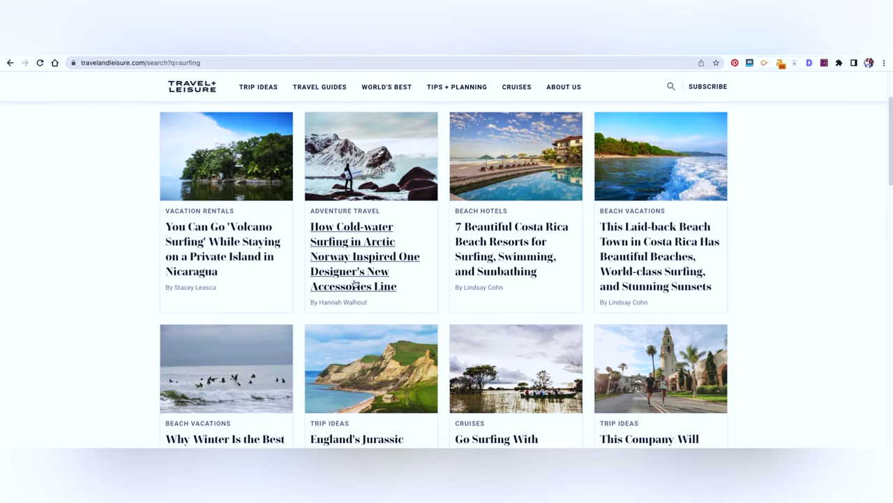
{"action": "scroll", "scroll_direction": "down", "scroll_amount": 3}
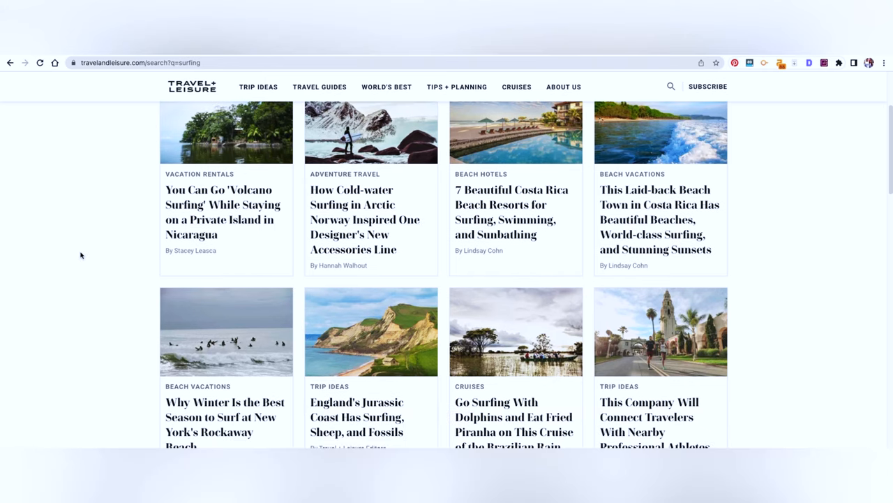
{"action": "mouse_move", "coordinate": [448, 201]}
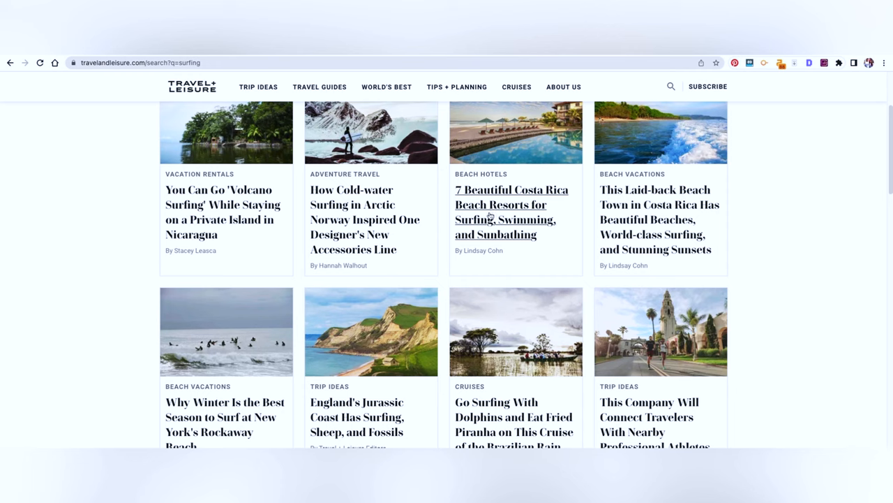
{"action": "mouse_move", "coordinate": [521, 240]}
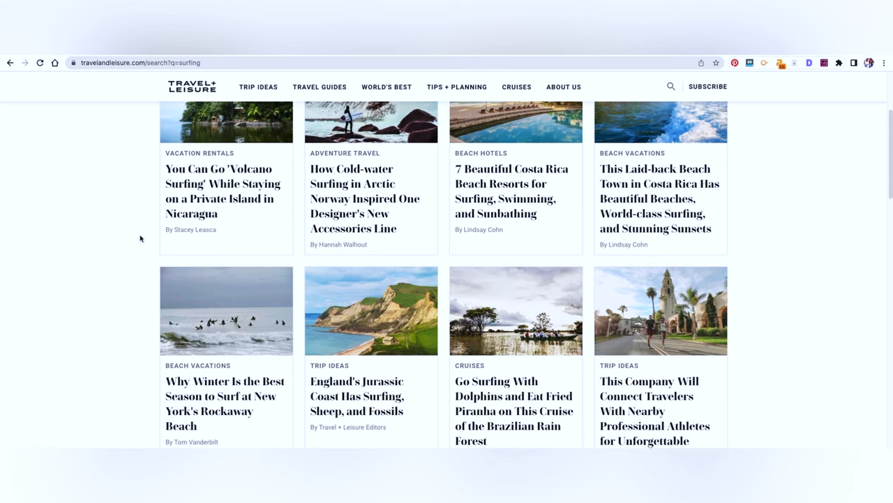
- Continue through the surf-related results toward the next results page
{"action": "scroll", "scroll_direction": "down", "scroll_amount": 3}
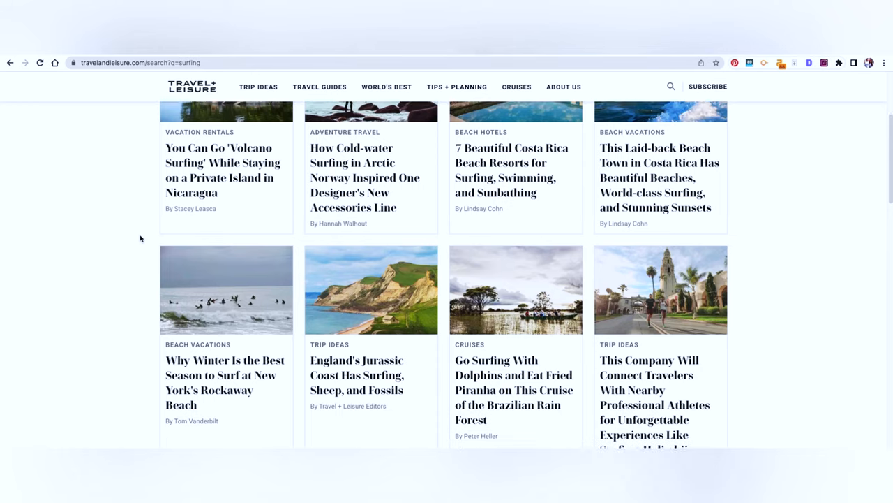
{"action": "scroll", "scroll_direction": "down", "scroll_amount": 3}
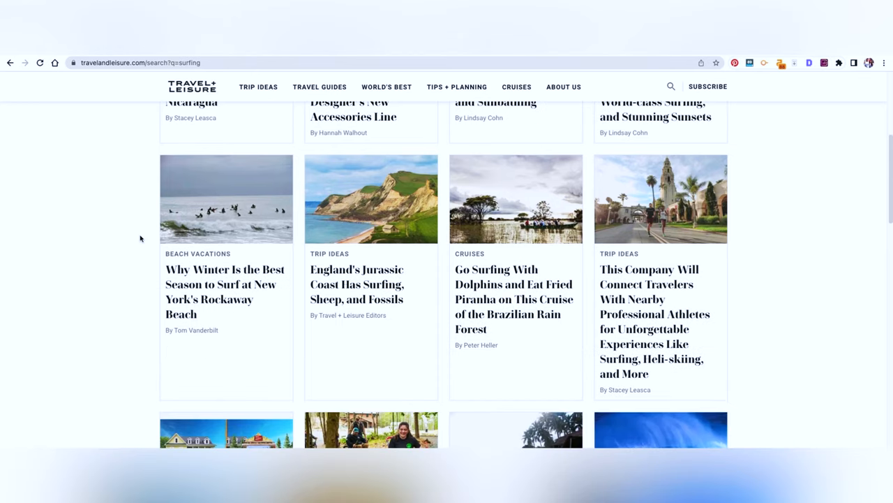
{"action": "scroll", "scroll_direction": "down", "scroll_amount": 3}
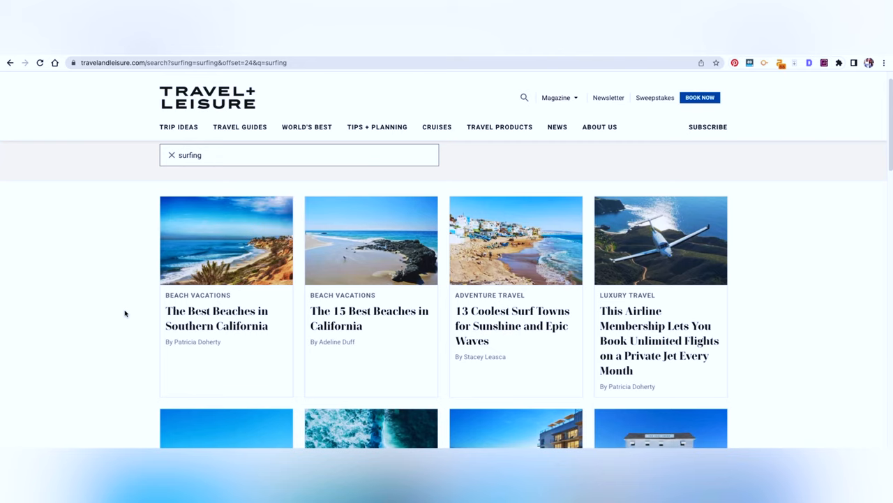
{"action": "mouse_move", "coordinate": [496, 171]}
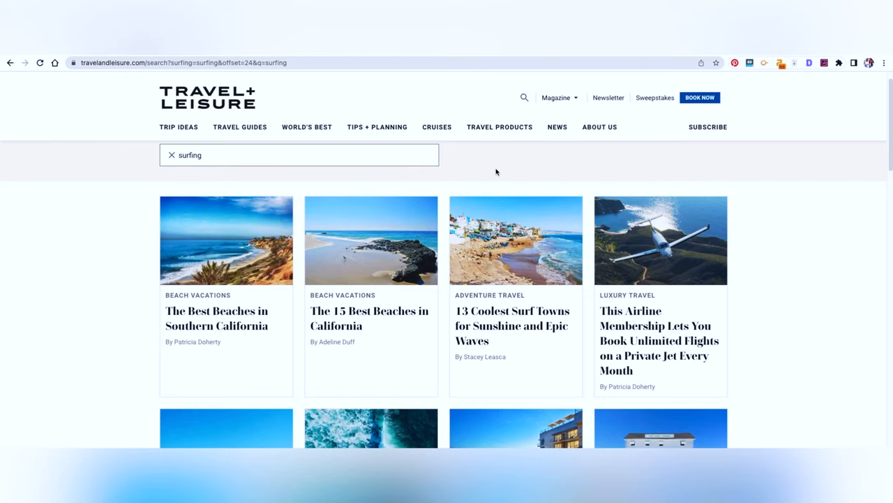
{"action": "mouse_move", "coordinate": [599, 117]}
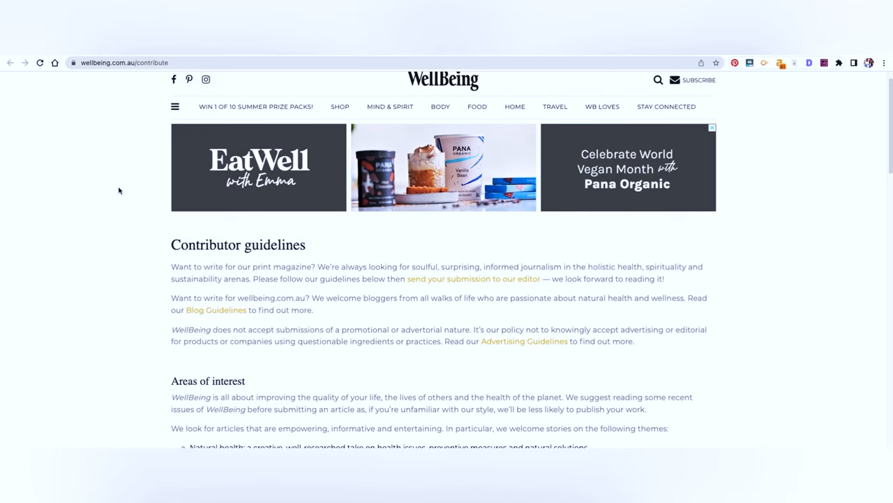
- Read WellBeing's Contributor guidelines through the Areas of interest list to Editorial policy
{"action": "scroll", "scroll_direction": "down", "scroll_amount": 3}
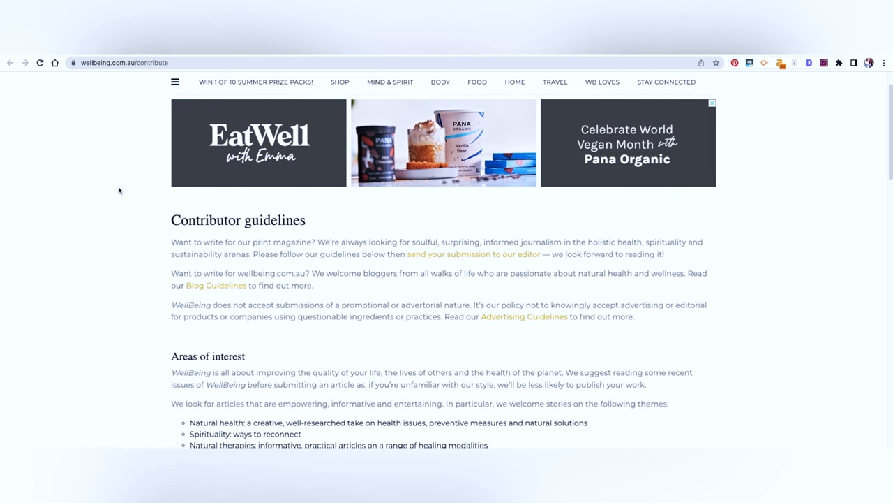
{"action": "scroll", "scroll_direction": "down", "scroll_amount": 3}
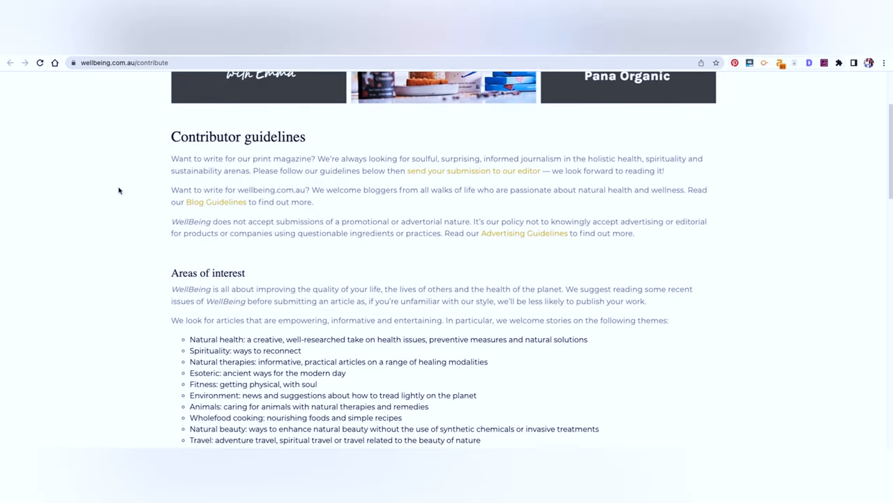
{"action": "mouse_move", "coordinate": [419, 180]}
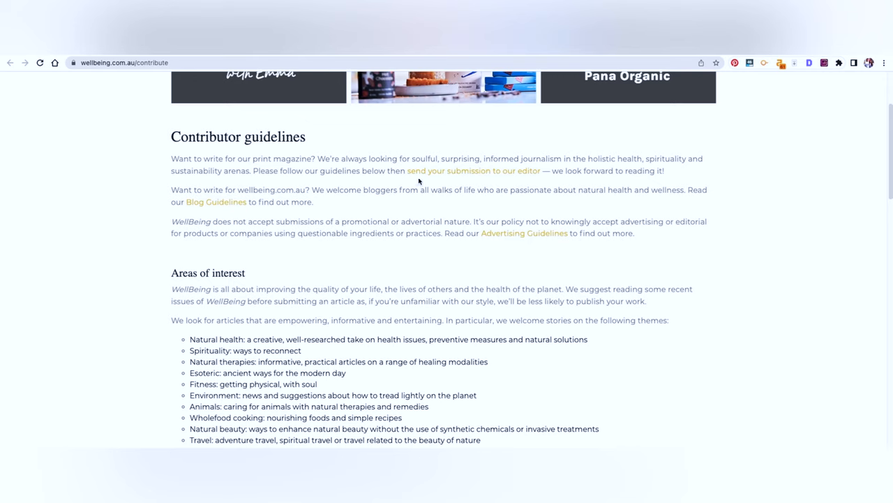
{"action": "mouse_move", "coordinate": [475, 173]}
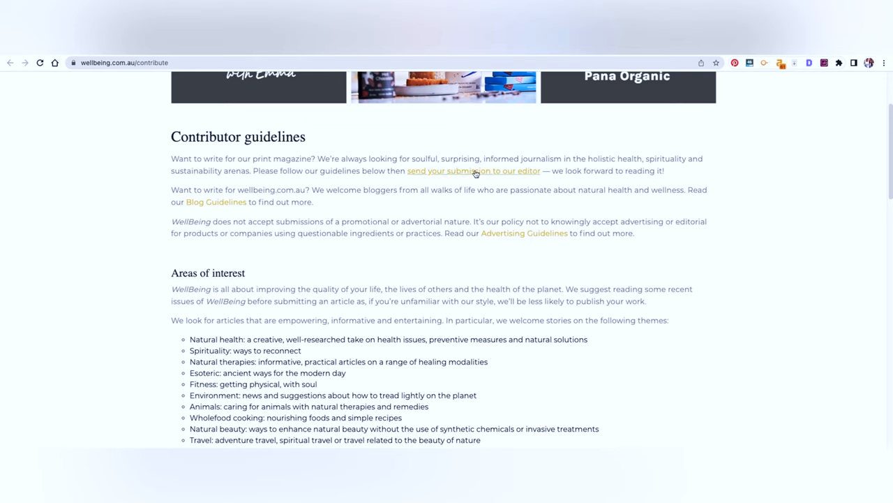
{"action": "mouse_move", "coordinate": [458, 187]}
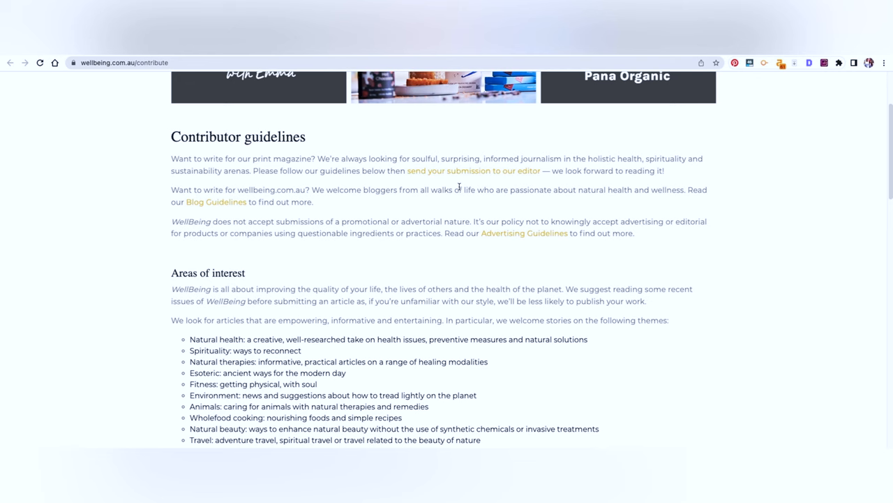
{"action": "scroll", "scroll_direction": "down", "scroll_amount": 3}
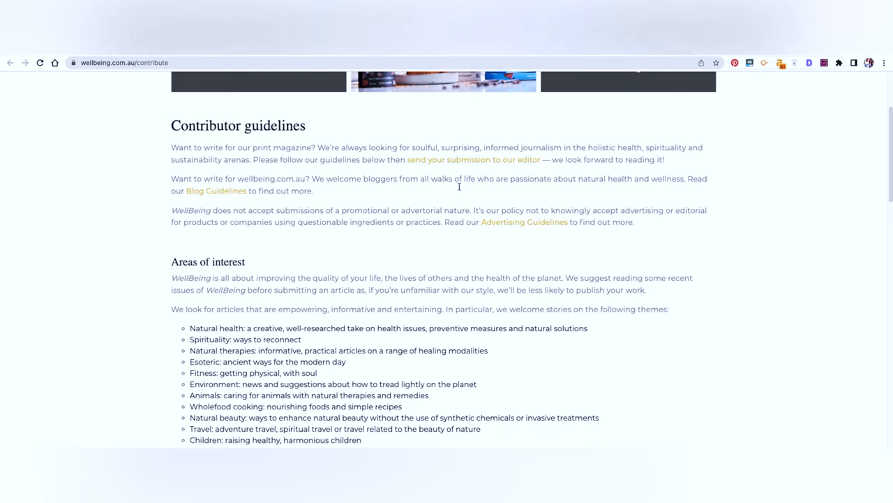
{"action": "scroll", "scroll_direction": "down", "scroll_amount": 3}
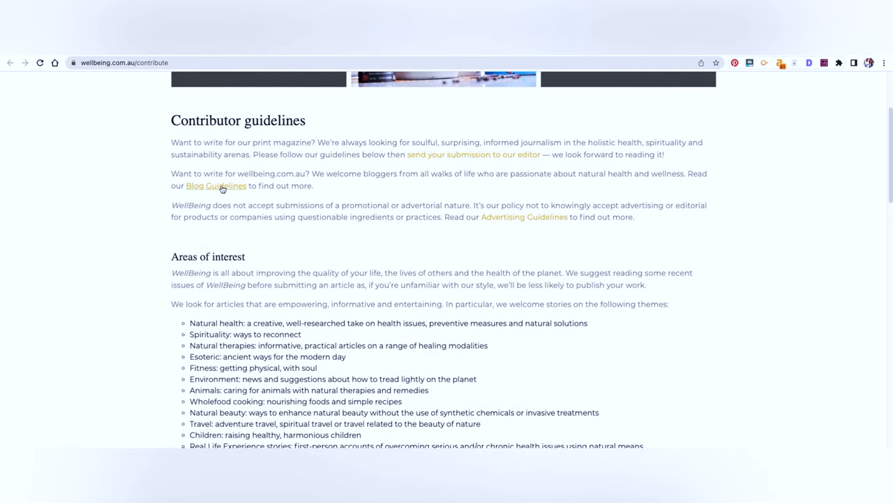
{"action": "scroll", "scroll_direction": "down", "scroll_amount": 3}
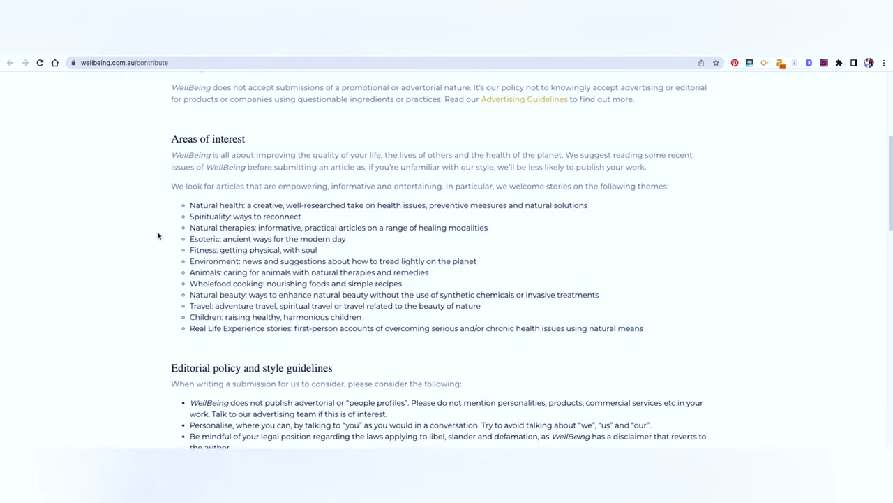
{"action": "scroll", "scroll_direction": "down", "scroll_amount": 3}
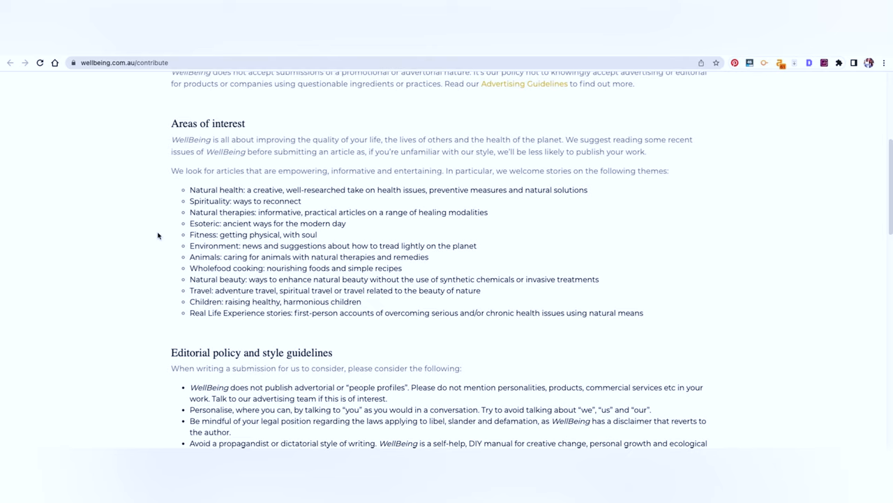
{"action": "mouse_move", "coordinate": [201, 221]}
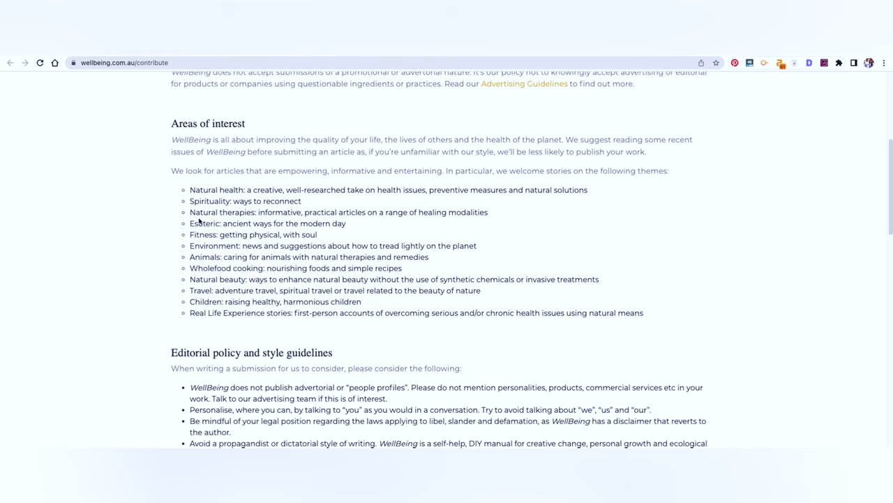
{"action": "mouse_move", "coordinate": [162, 256]}
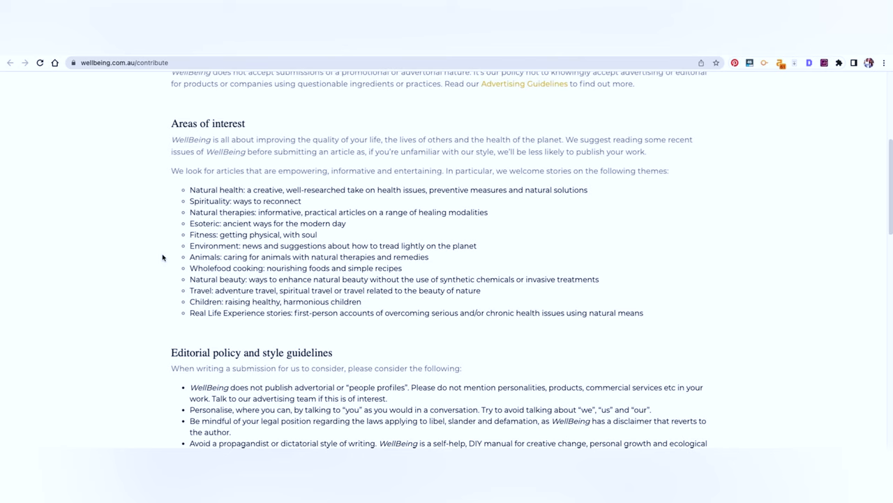
{"action": "scroll", "scroll_direction": "down", "scroll_amount": 3}
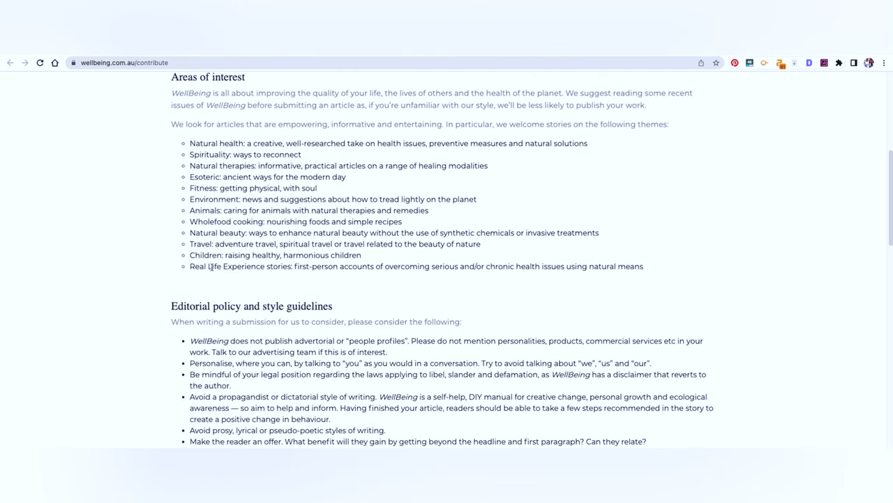
{"action": "scroll", "scroll_direction": "down", "scroll_amount": 3}
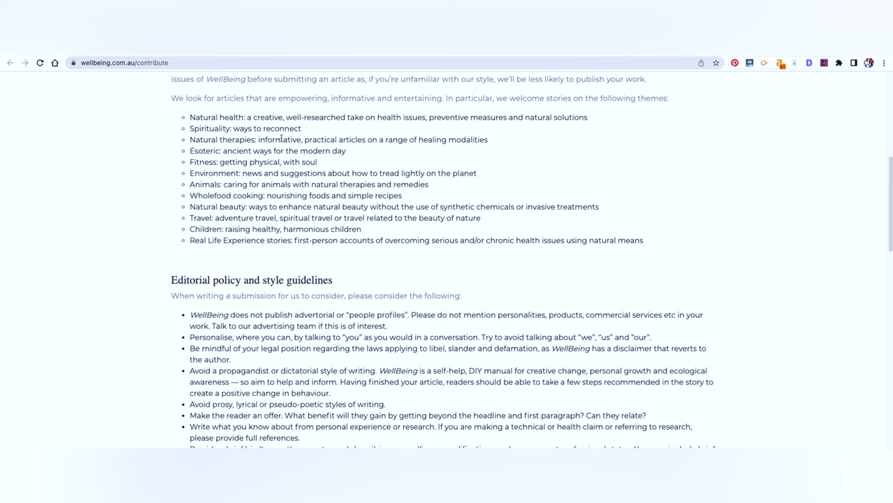
{"action": "mouse_move", "coordinate": [109, 181]}
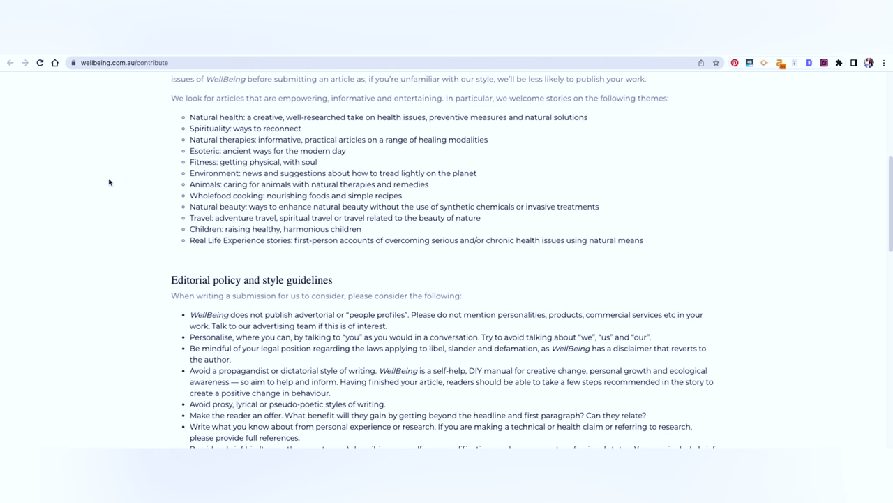
{"action": "scroll", "scroll_direction": "down", "scroll_amount": 3}
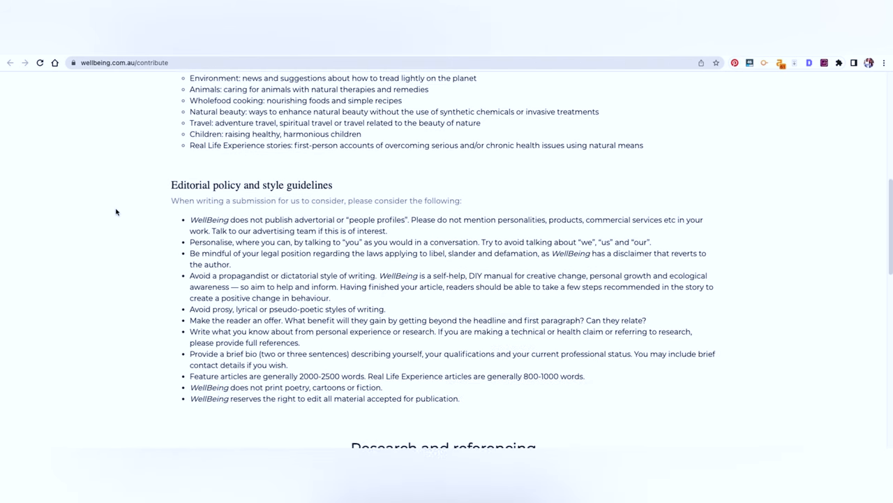
{"action": "scroll", "scroll_direction": "down", "scroll_amount": 3}
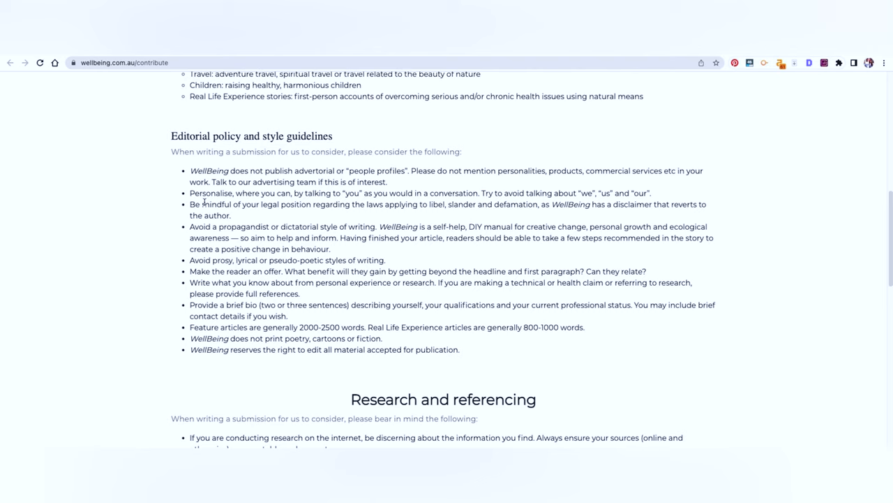
{"action": "mouse_move", "coordinate": [232, 180]}
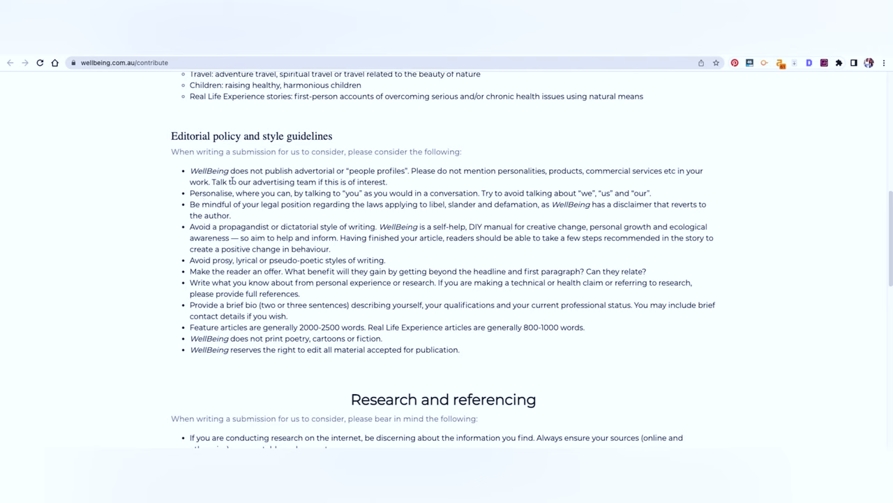
{"action": "mouse_move", "coordinate": [221, 248]}
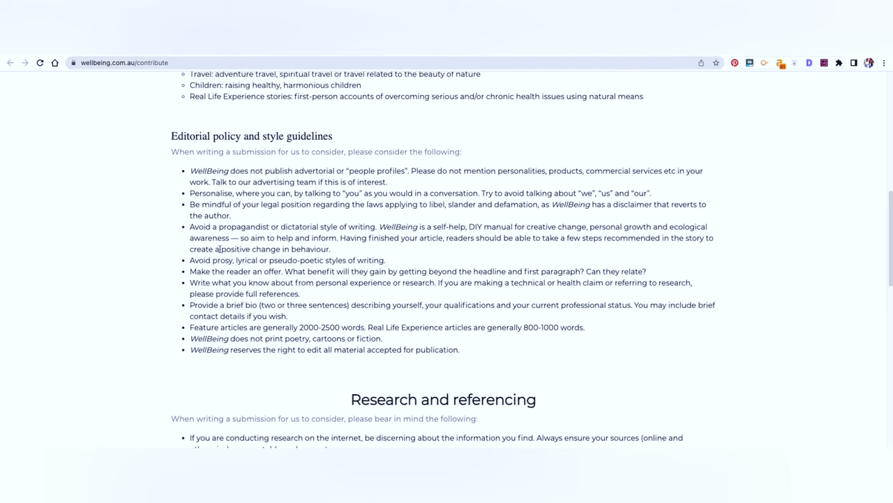
{"action": "mouse_move", "coordinate": [218, 249]}
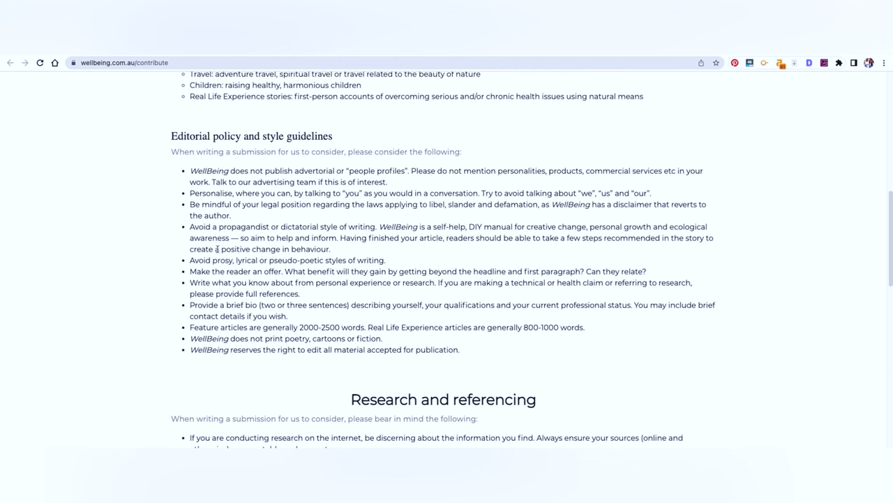
{"action": "scroll", "scroll_direction": "down", "scroll_amount": 3}
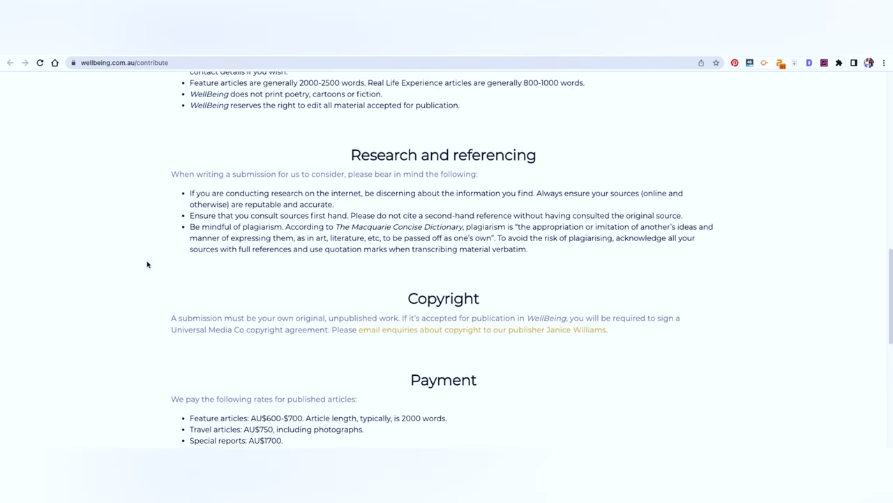
{"action": "scroll", "scroll_direction": "down", "scroll_amount": 3}
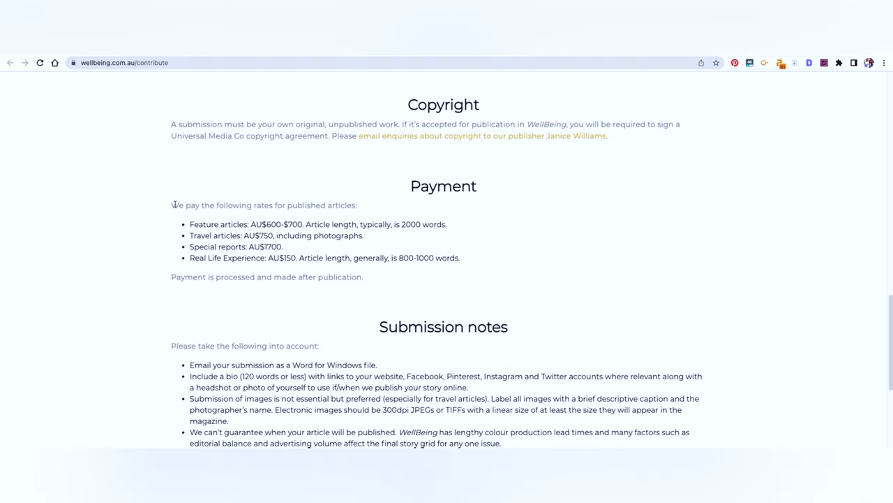
{"action": "mouse_move", "coordinate": [151, 243]}
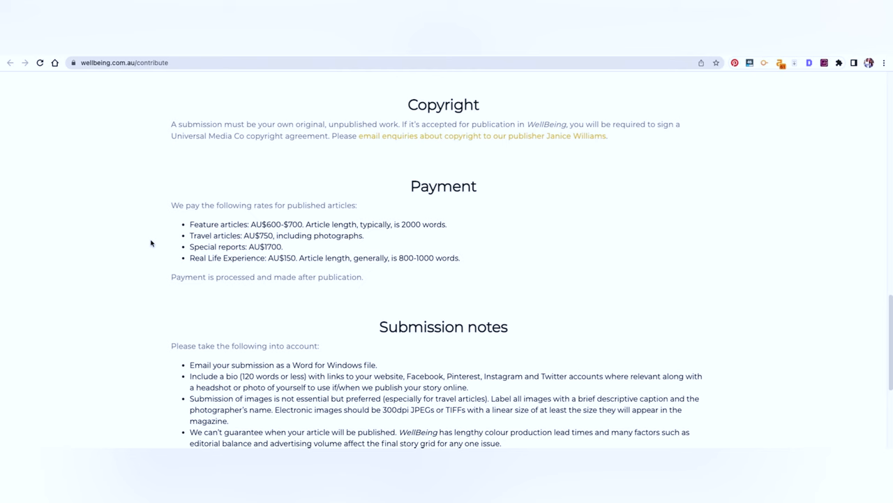
{"action": "scroll", "scroll_direction": "down", "scroll_amount": 3}
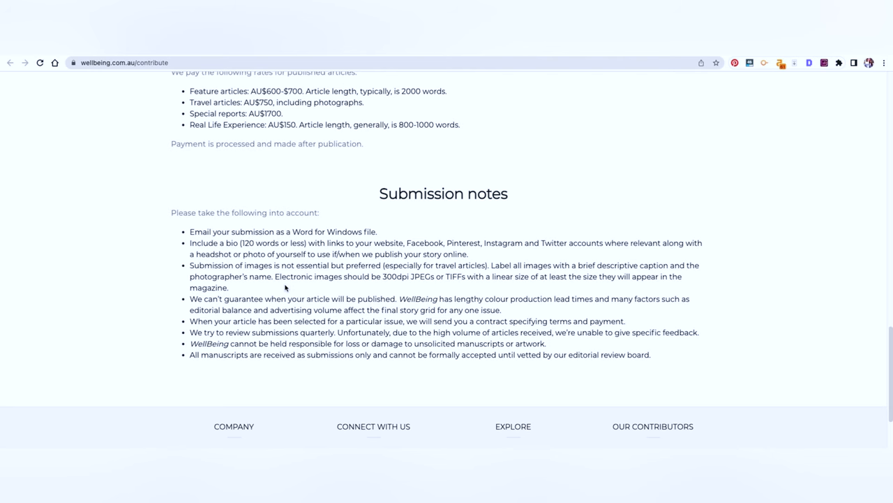
{"action": "scroll", "scroll_direction": "up", "scroll_amount": 3}
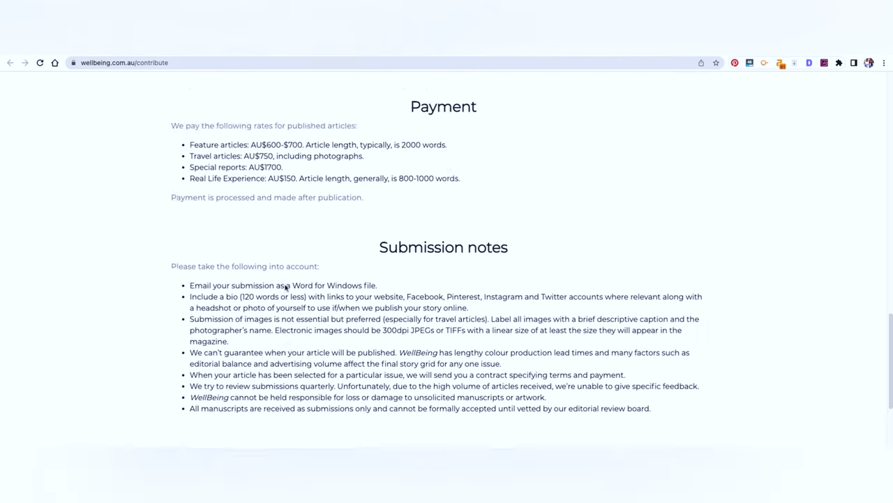
{"action": "scroll", "scroll_direction": "up", "scroll_amount": 3}
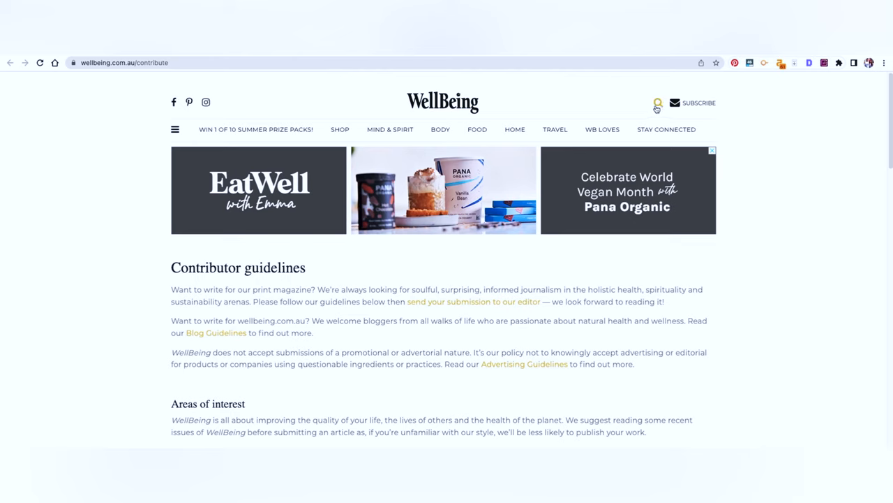
- Search the WellBeing site for meditation articles
{"action": "left_click", "coordinate": [656, 103]}
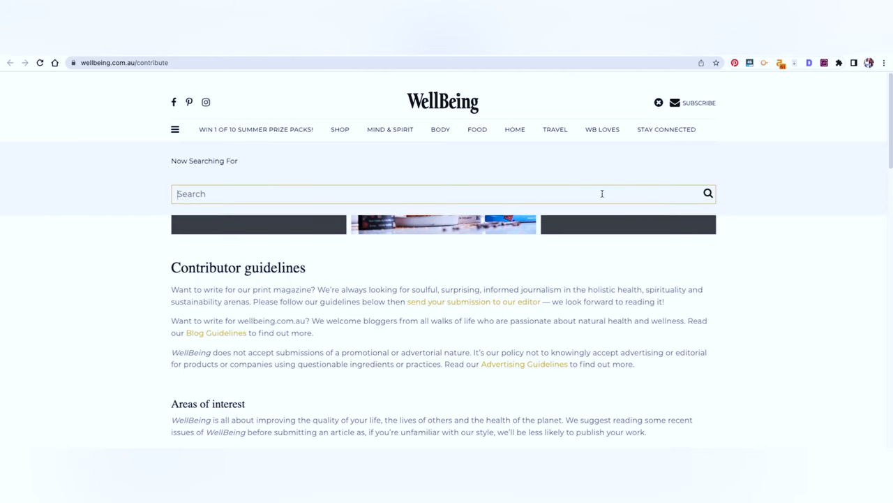
{"action": "type", "text": "media"}
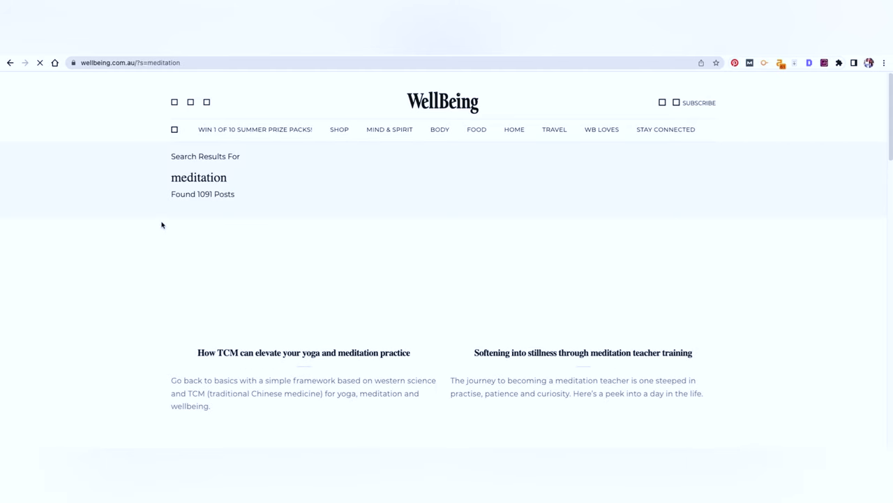
- Browse the WellBeing meditation search results to the end of the first page
{"action": "scroll", "scroll_direction": "down", "scroll_amount": 3}
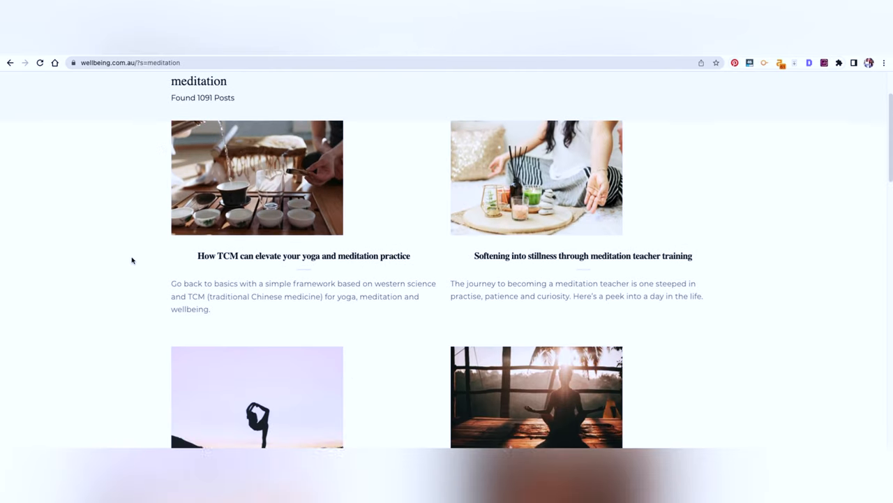
{"action": "scroll", "scroll_direction": "down", "scroll_amount": 3}
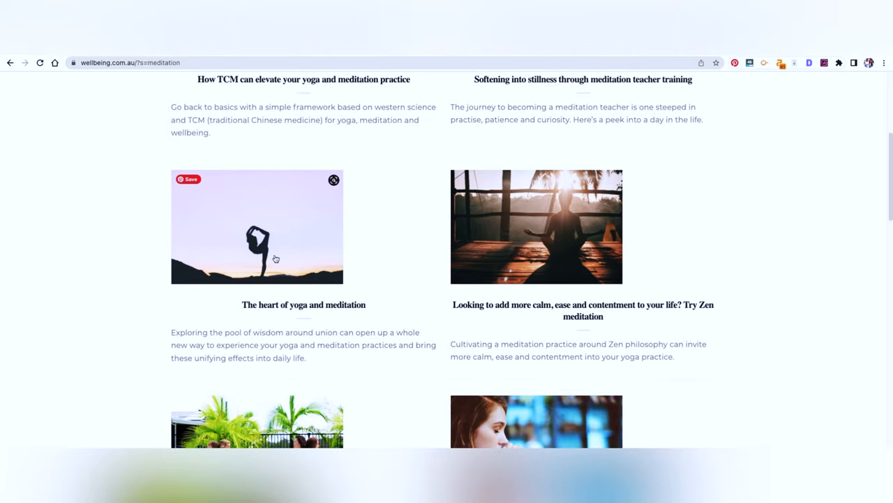
{"action": "mouse_move", "coordinate": [536, 310]}
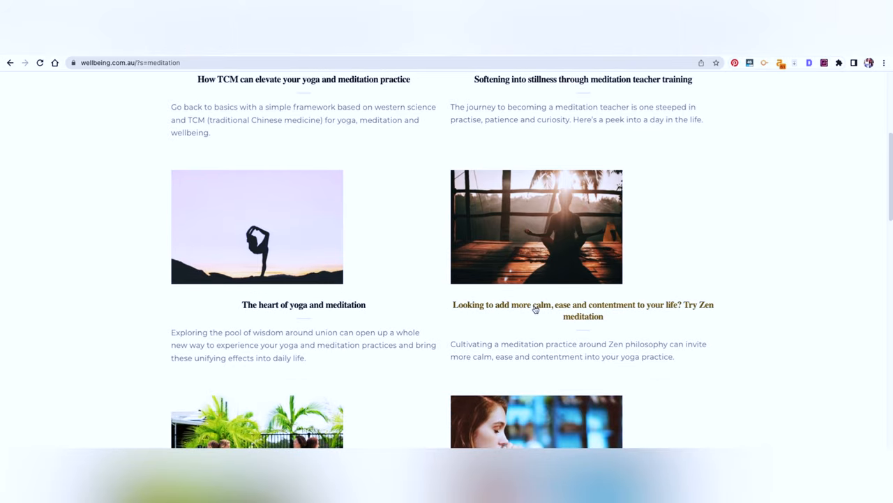
{"action": "mouse_move", "coordinate": [575, 322]}
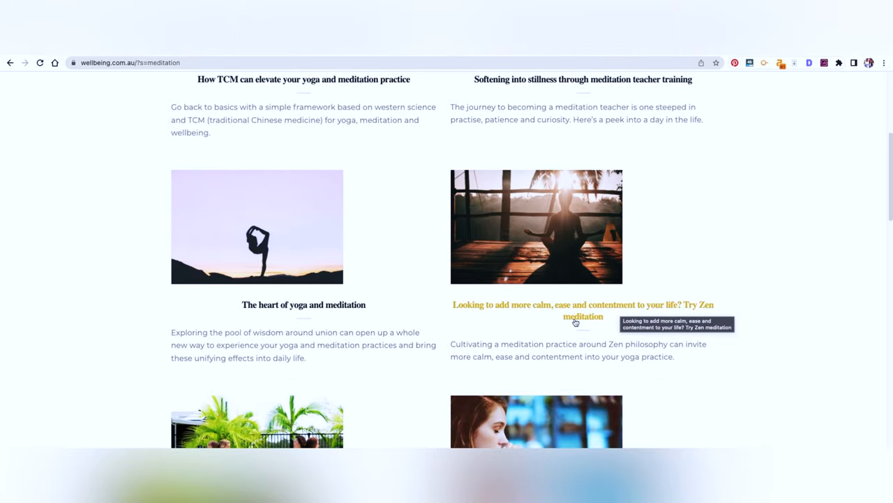
{"action": "scroll", "scroll_direction": "down", "scroll_amount": 3}
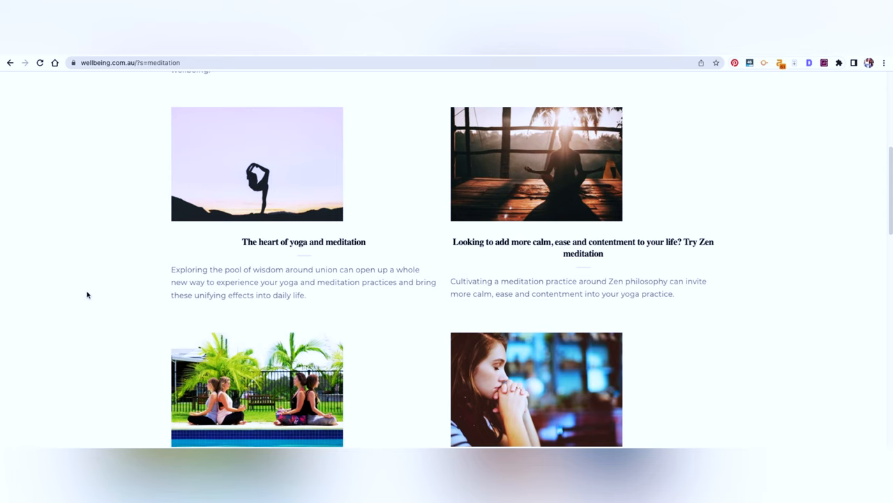
{"action": "scroll", "scroll_direction": "down", "scroll_amount": 3}
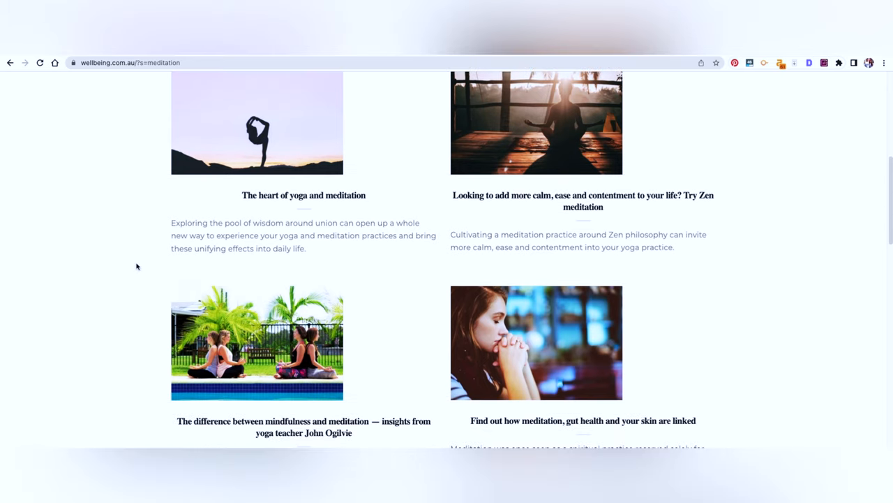
{"action": "scroll", "scroll_direction": "down", "scroll_amount": 3}
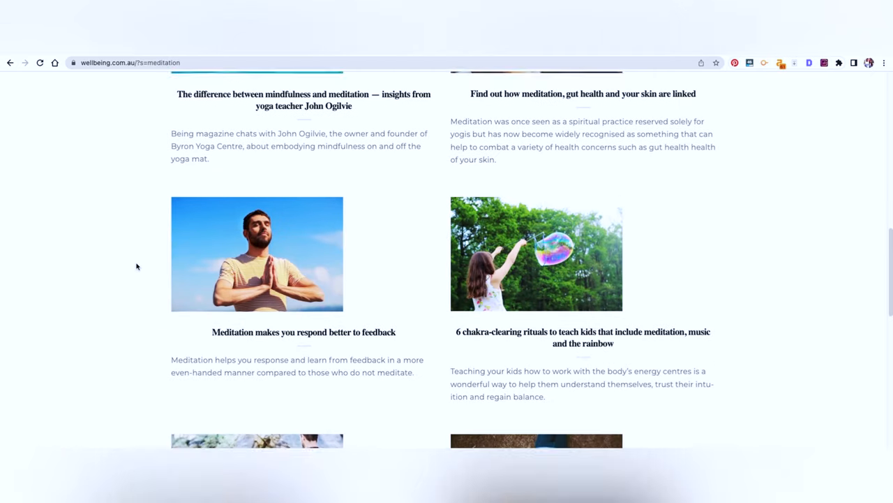
{"action": "scroll", "scroll_direction": "down", "scroll_amount": 3}
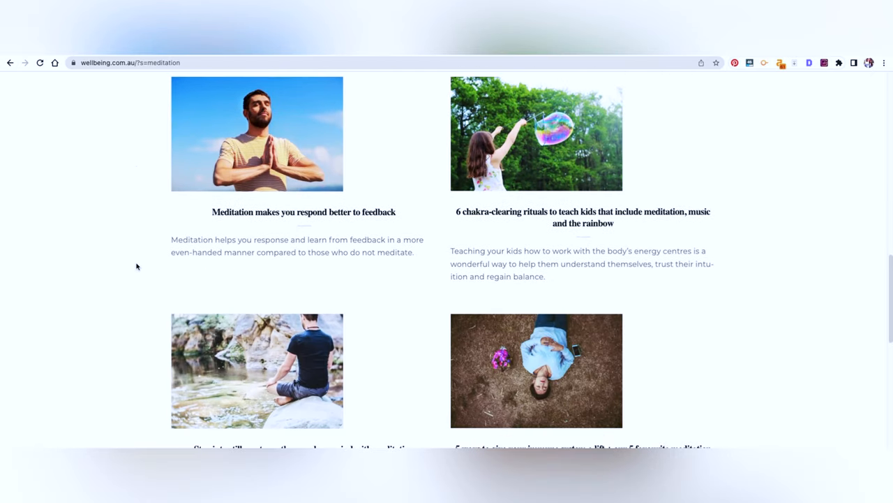
{"action": "scroll", "scroll_direction": "down", "scroll_amount": 3}
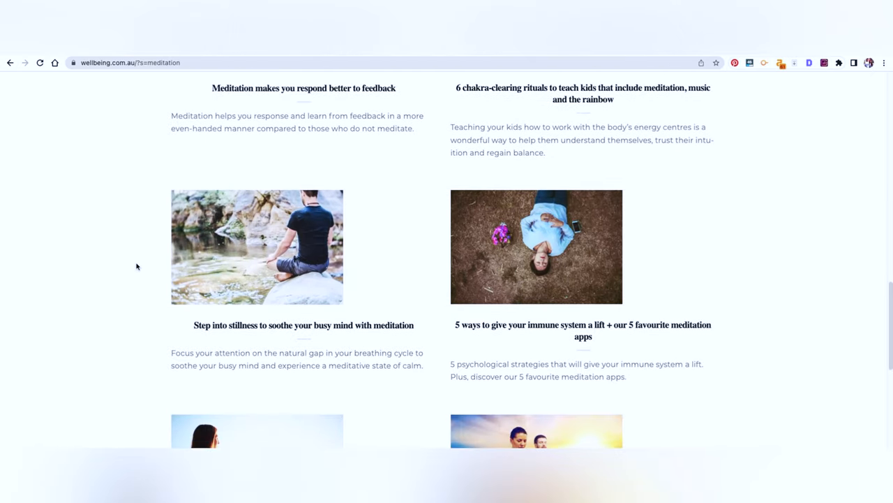
{"action": "scroll", "scroll_direction": "down", "scroll_amount": 3}
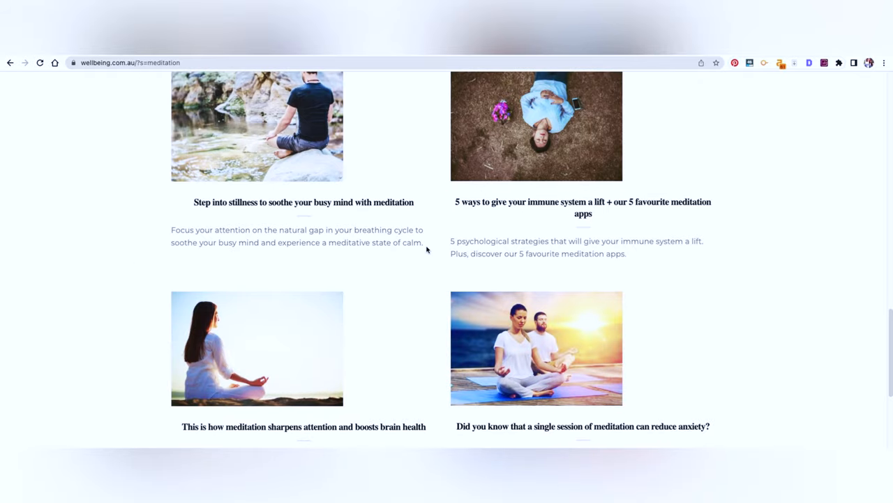
{"action": "mouse_move", "coordinate": [363, 284]}
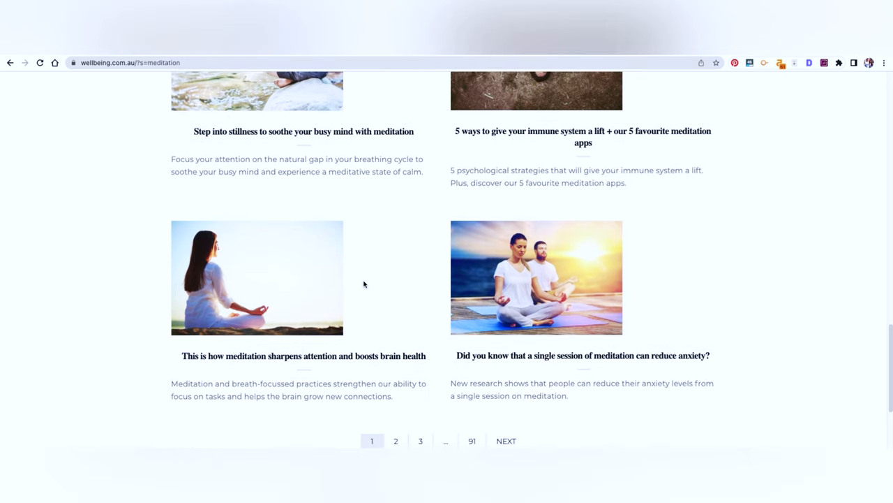
{"action": "mouse_move", "coordinate": [365, 268]}
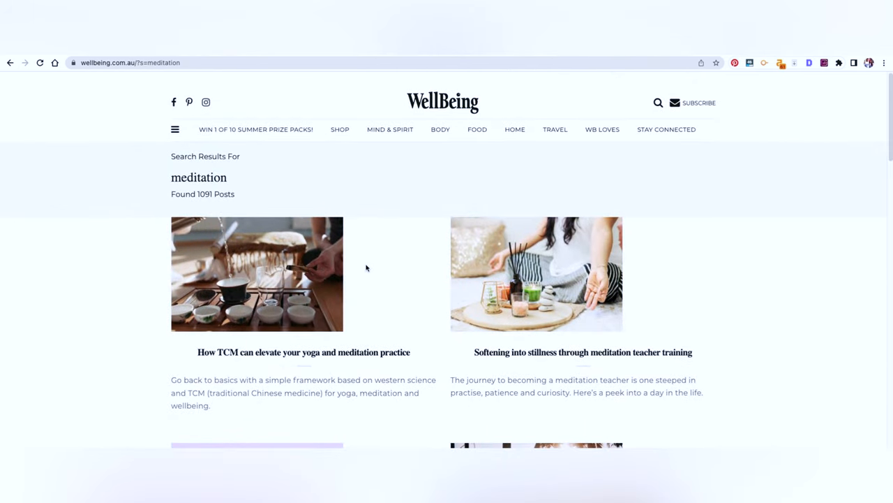
- Read into the Serious Eats submission guidelines article on Medium
{"action": "scroll", "scroll_direction": "down", "scroll_amount": 3}
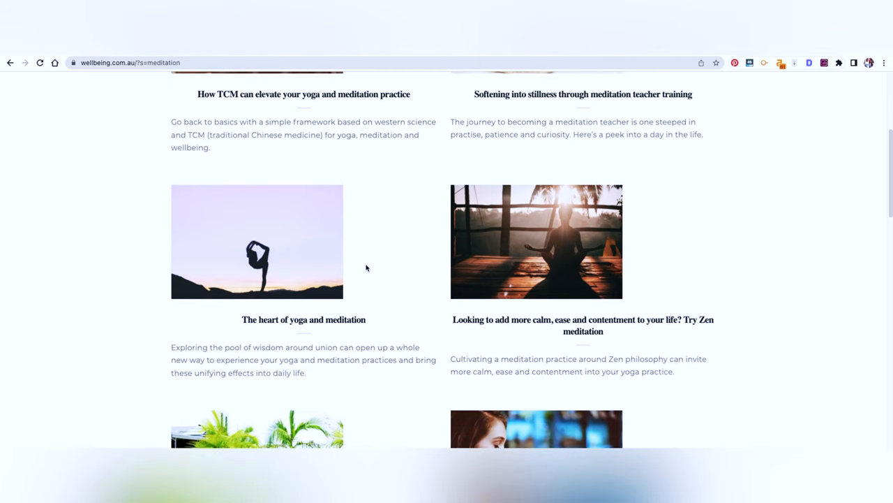
{"action": "scroll", "scroll_direction": "down", "scroll_amount": 3}
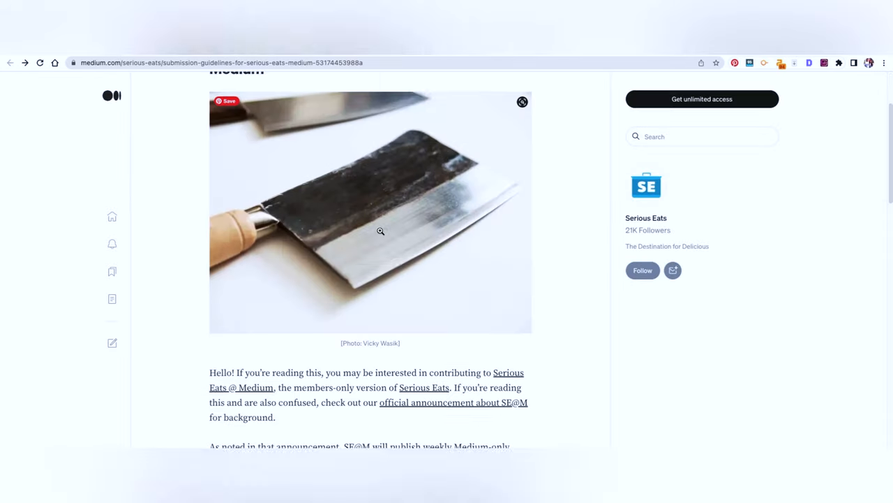
- Read the Serious Eats guidelines down through Format to the $100 Payment section
{"action": "scroll", "scroll_direction": "up", "scroll_amount": 3}
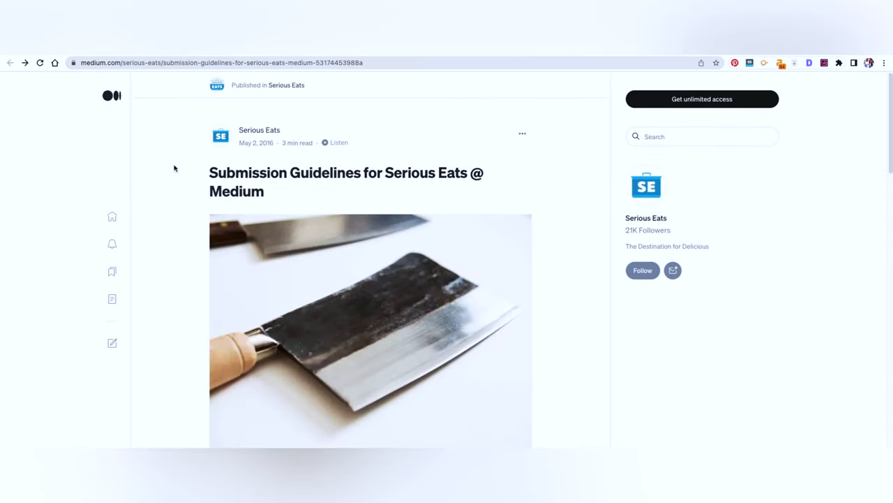
{"action": "scroll", "scroll_direction": "down", "scroll_amount": 3}
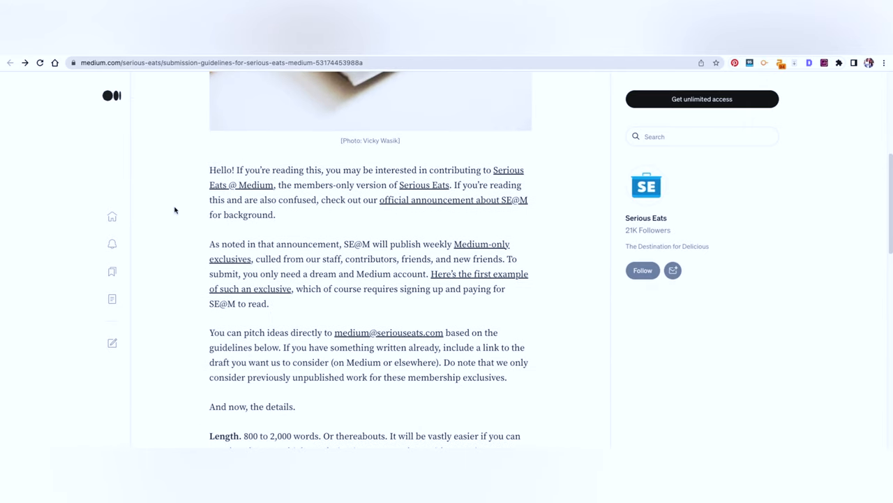
{"action": "scroll", "scroll_direction": "down", "scroll_amount": 3}
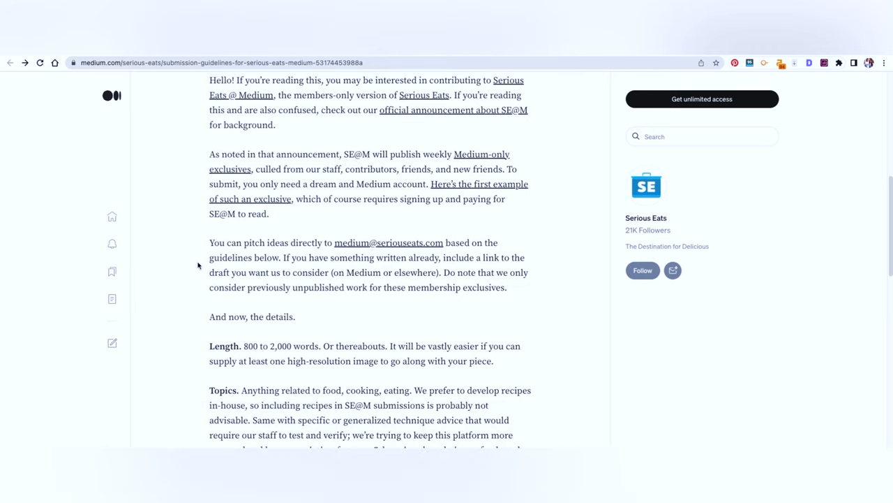
{"action": "mouse_move", "coordinate": [444, 236]}
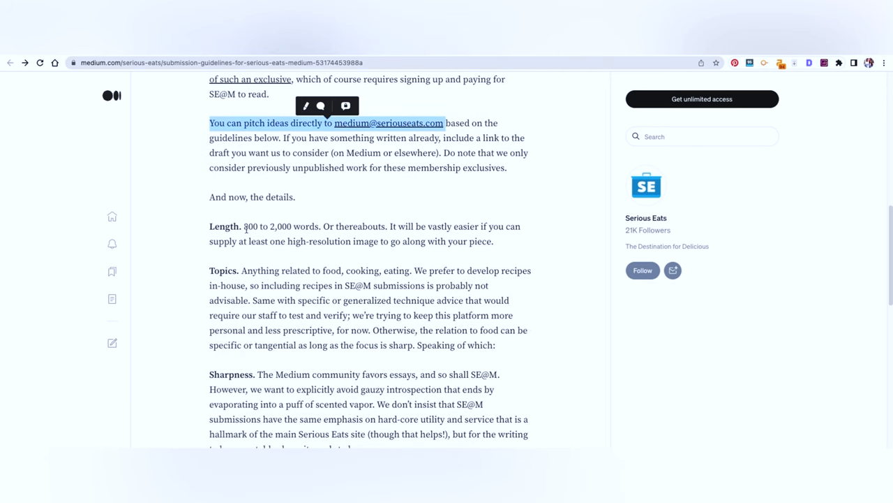
{"action": "scroll", "scroll_direction": "down", "scroll_amount": 3}
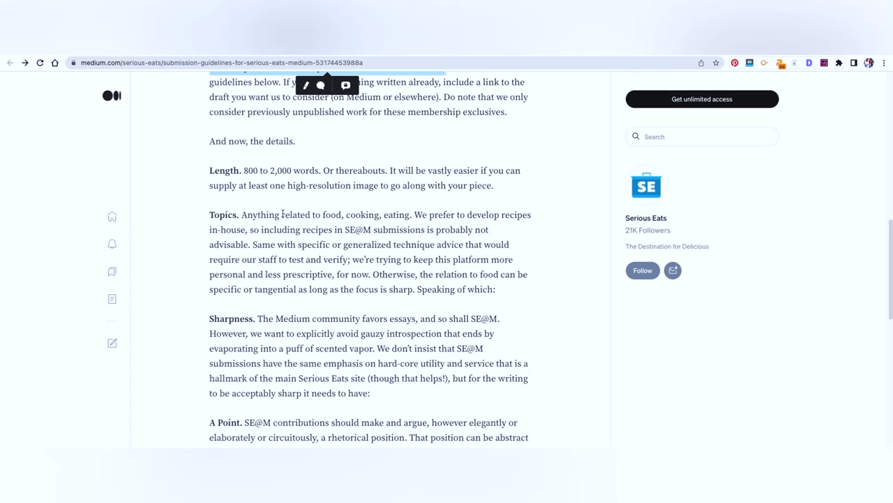
{"action": "scroll", "scroll_direction": "down", "scroll_amount": 3}
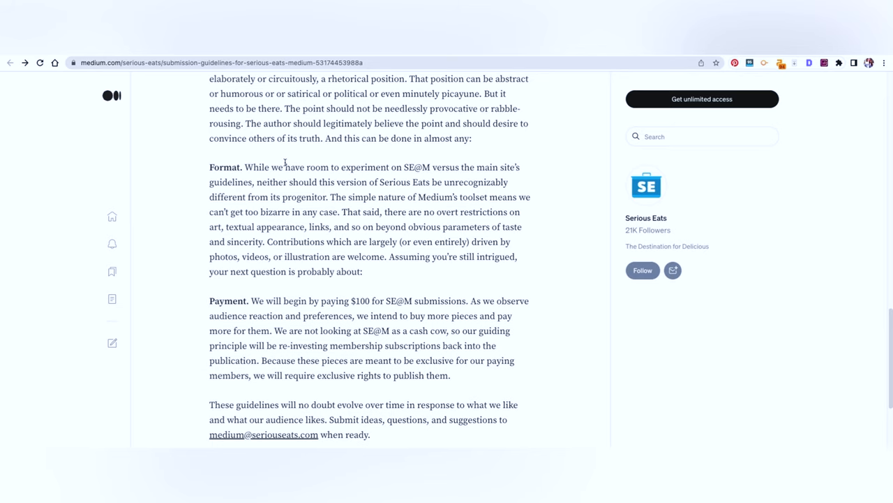
{"action": "scroll", "scroll_direction": "down", "scroll_amount": 3}
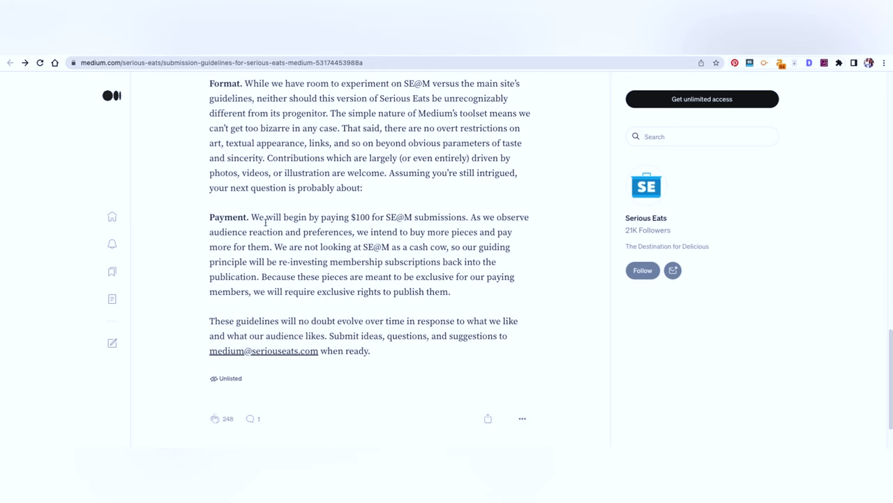
- Switch to the IncomeDiary write-for-us tab
{"action": "double_click", "coordinate": [360, 217]}
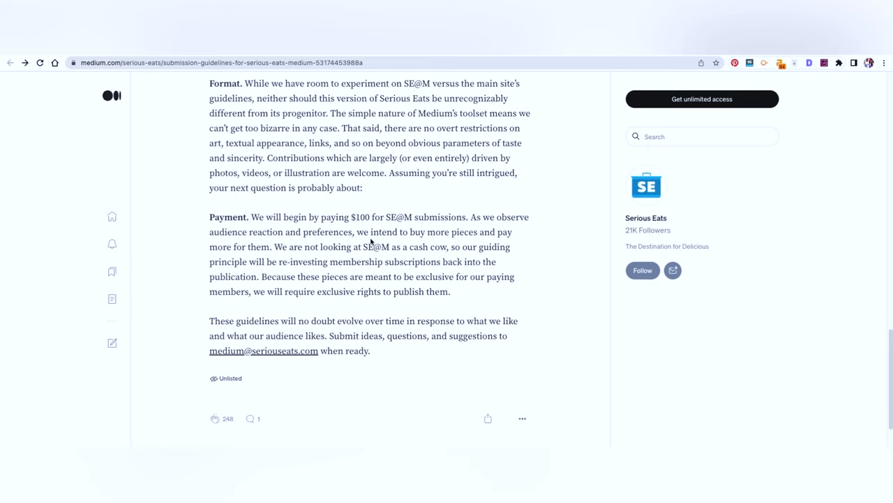
{"action": "mouse_move", "coordinate": [349, 243]}
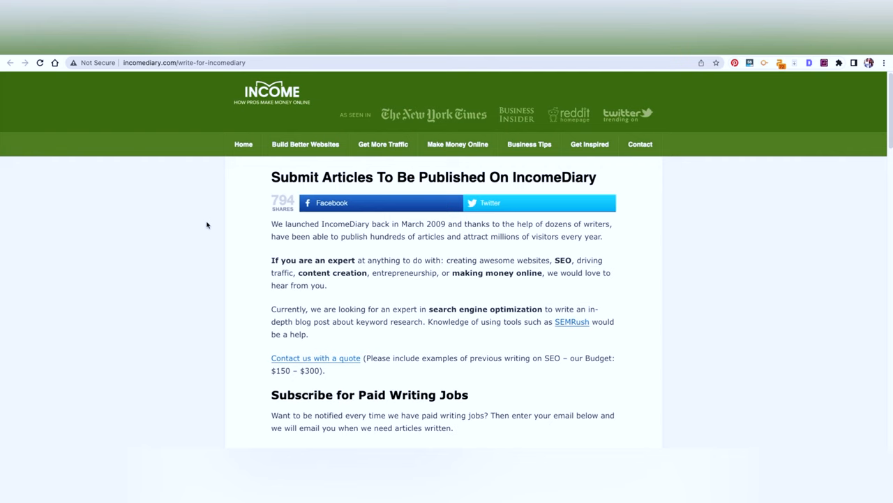
{"action": "scroll", "scroll_direction": "down", "scroll_amount": 3}
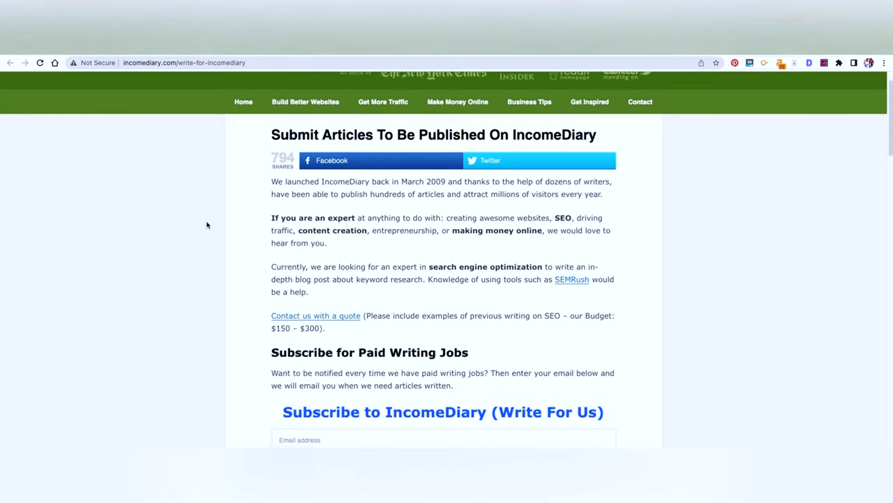
{"action": "scroll", "scroll_direction": "down", "scroll_amount": 3}
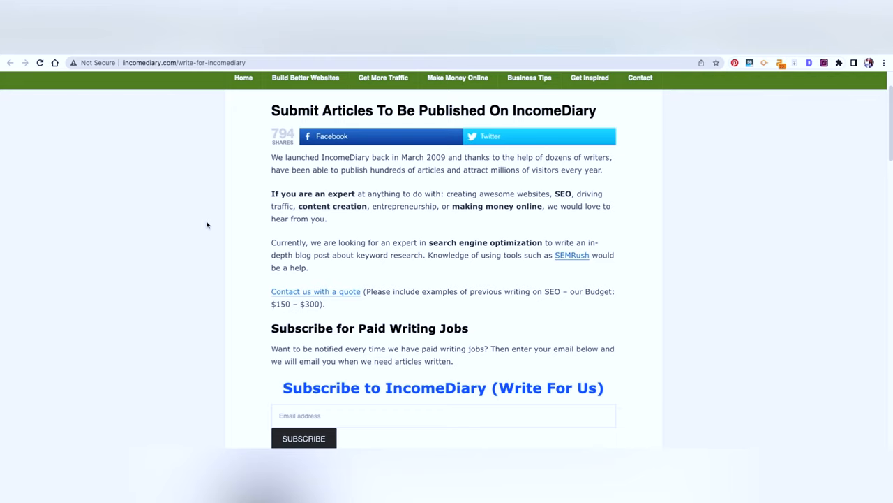
{"action": "scroll", "scroll_direction": "down", "scroll_amount": 3}
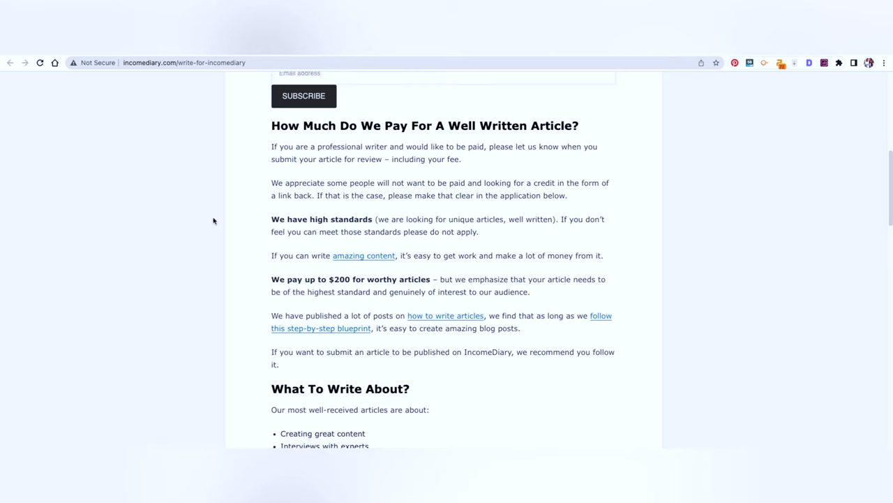
{"action": "mouse_move", "coordinate": [271, 220]}
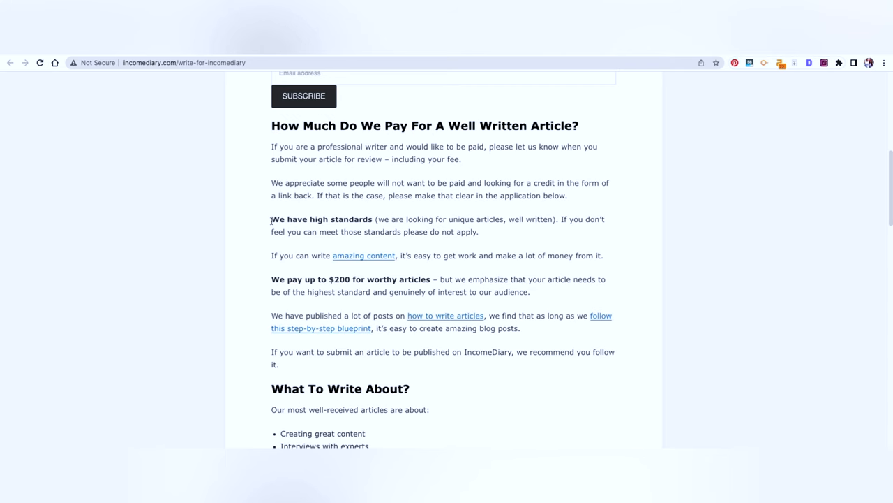
{"action": "scroll", "scroll_direction": "down", "scroll_amount": 3}
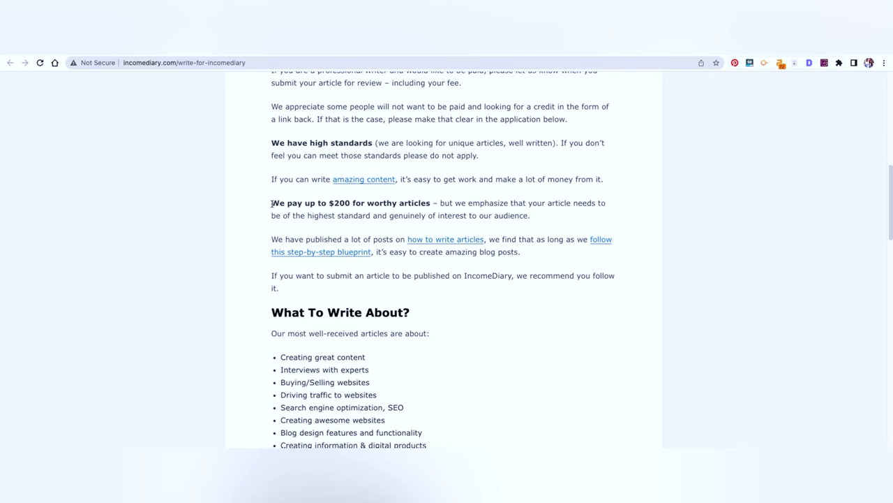
{"action": "scroll", "scroll_direction": "down", "scroll_amount": 3}
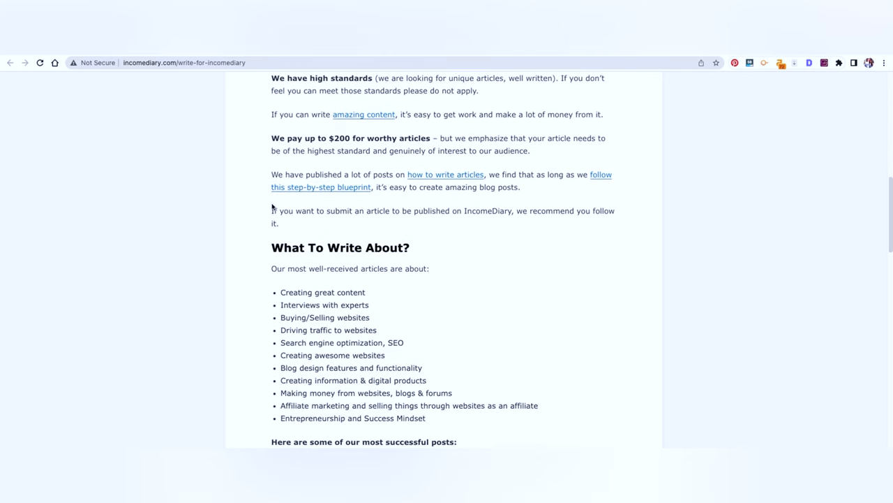
{"action": "scroll", "scroll_direction": "down", "scroll_amount": 3}
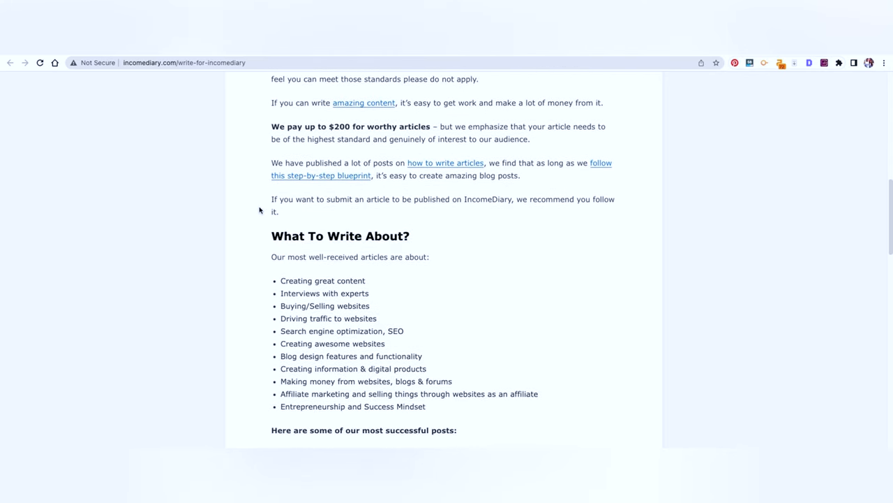
{"action": "scroll", "scroll_direction": "down", "scroll_amount": 3}
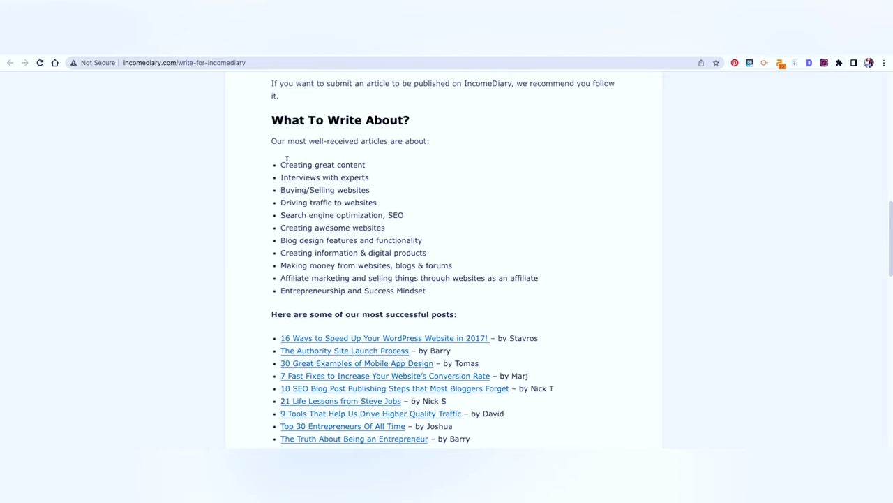
{"action": "scroll", "scroll_direction": "down", "scroll_amount": 3}
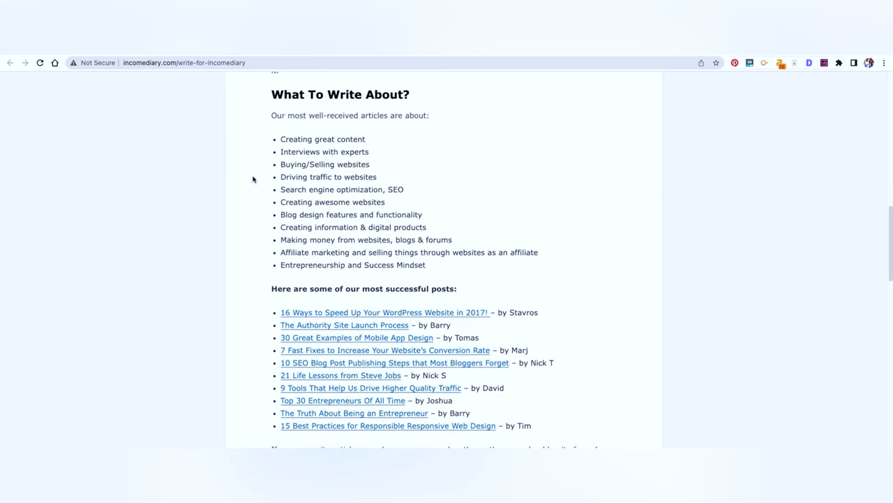
{"action": "scroll", "scroll_direction": "down", "scroll_amount": 3}
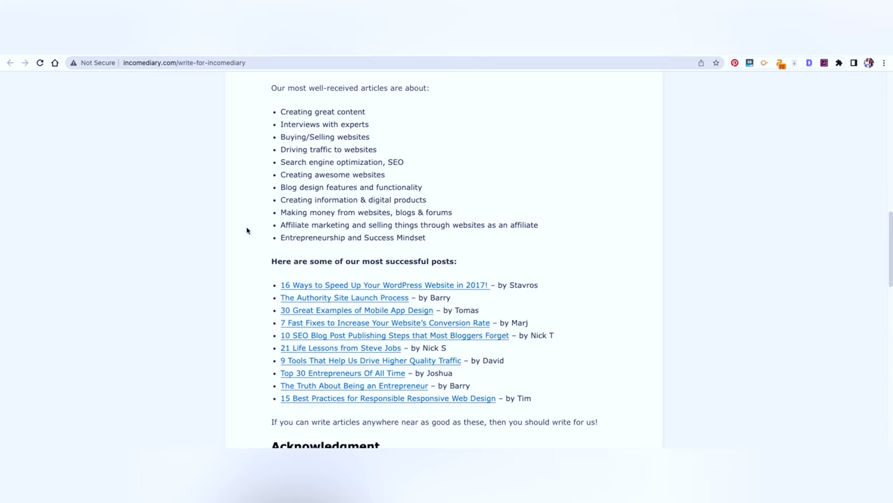
{"action": "scroll", "scroll_direction": "down", "scroll_amount": 3}
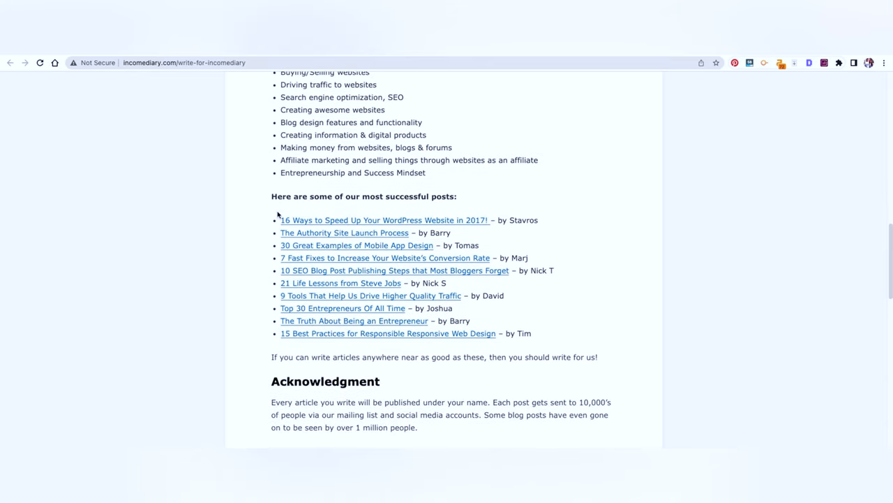
{"action": "left_click_drag", "start_coordinate": [279, 221], "coordinate": [565, 357]}
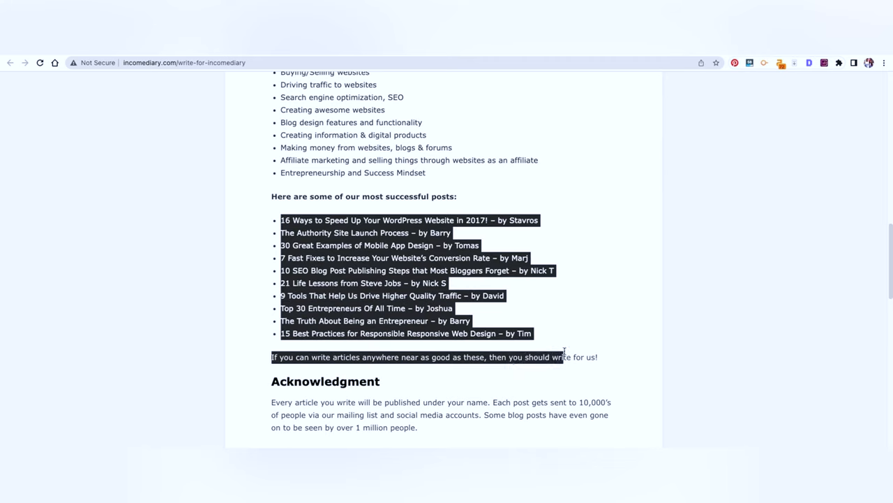
{"action": "scroll", "scroll_direction": "down", "scroll_amount": 3}
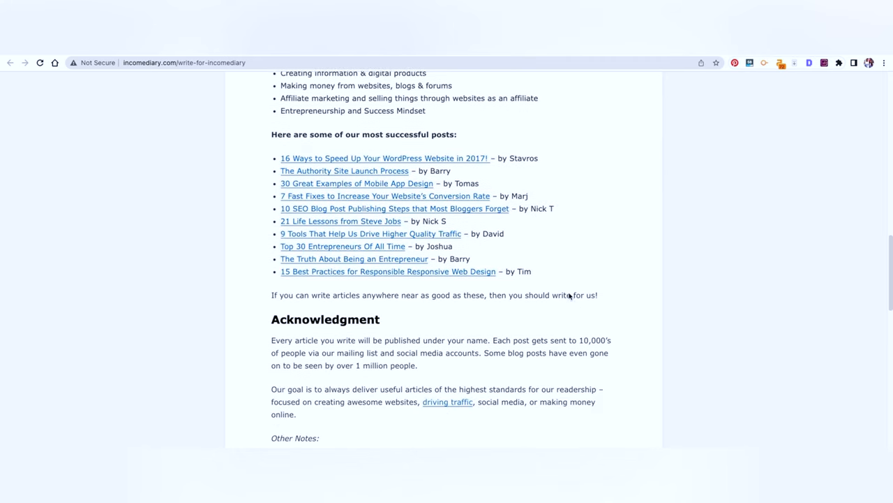
{"action": "scroll", "scroll_direction": "down", "scroll_amount": 3}
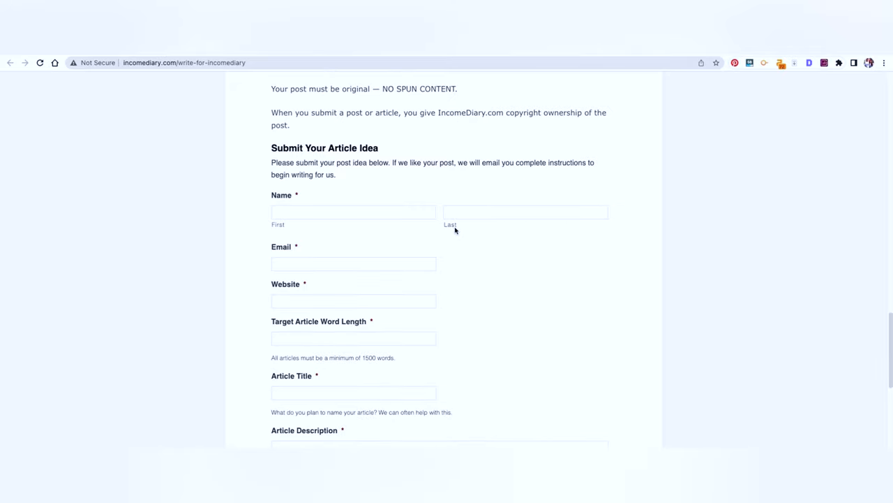
{"action": "scroll", "scroll_direction": "down", "scroll_amount": 3}
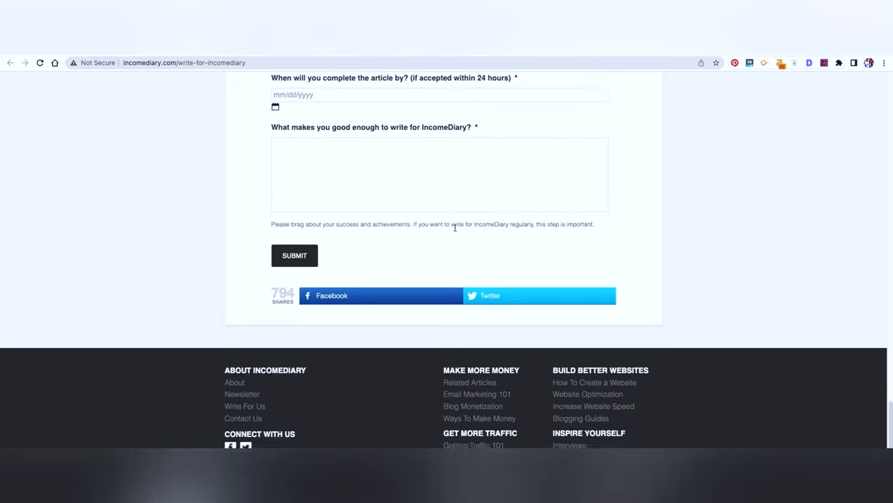